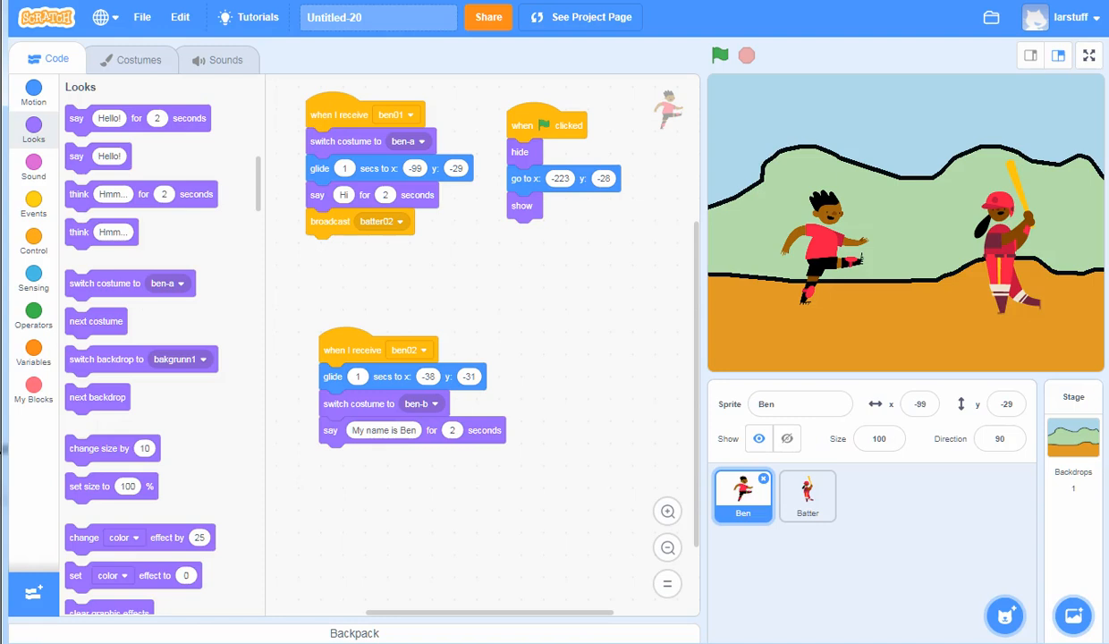
Step: Title the project 'Talking' and save it online with File > Save now
click(506, 297)
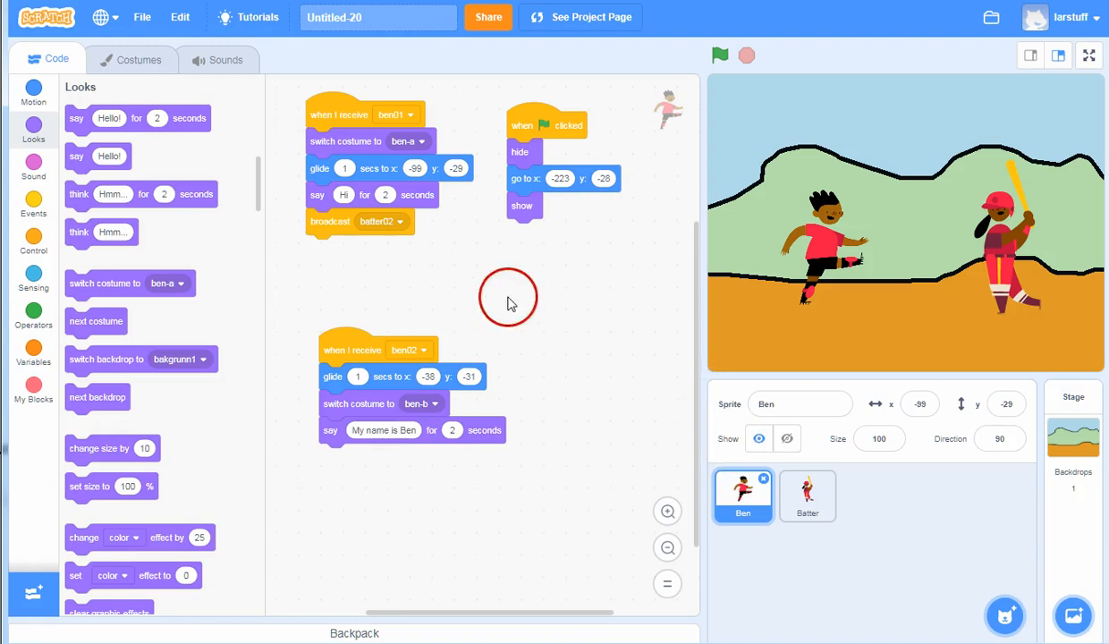
click(382, 17)
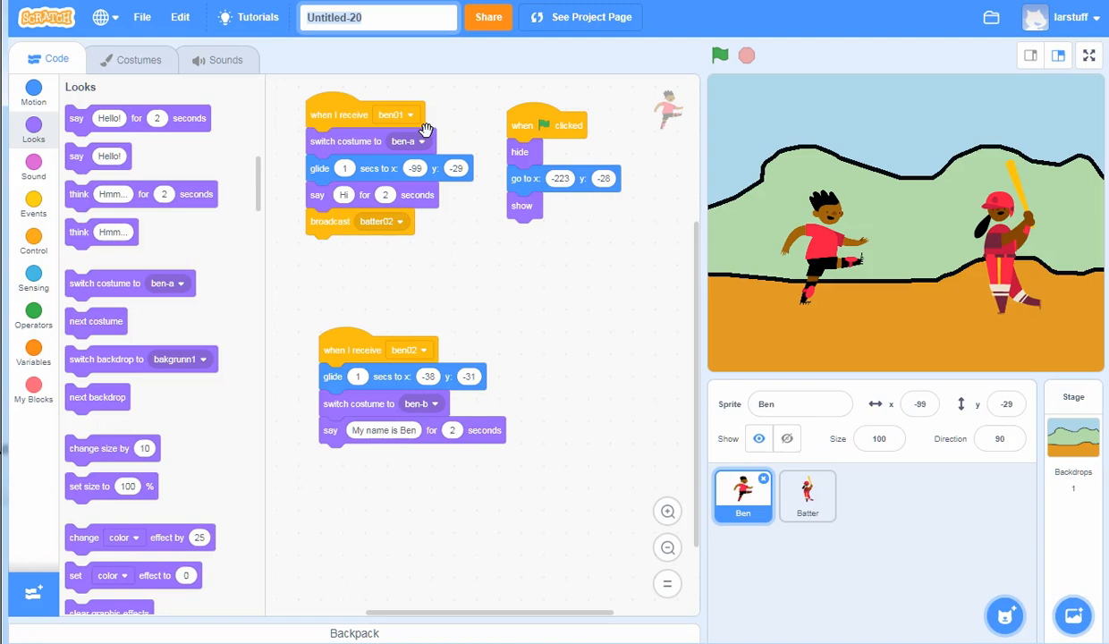
text(Talking)
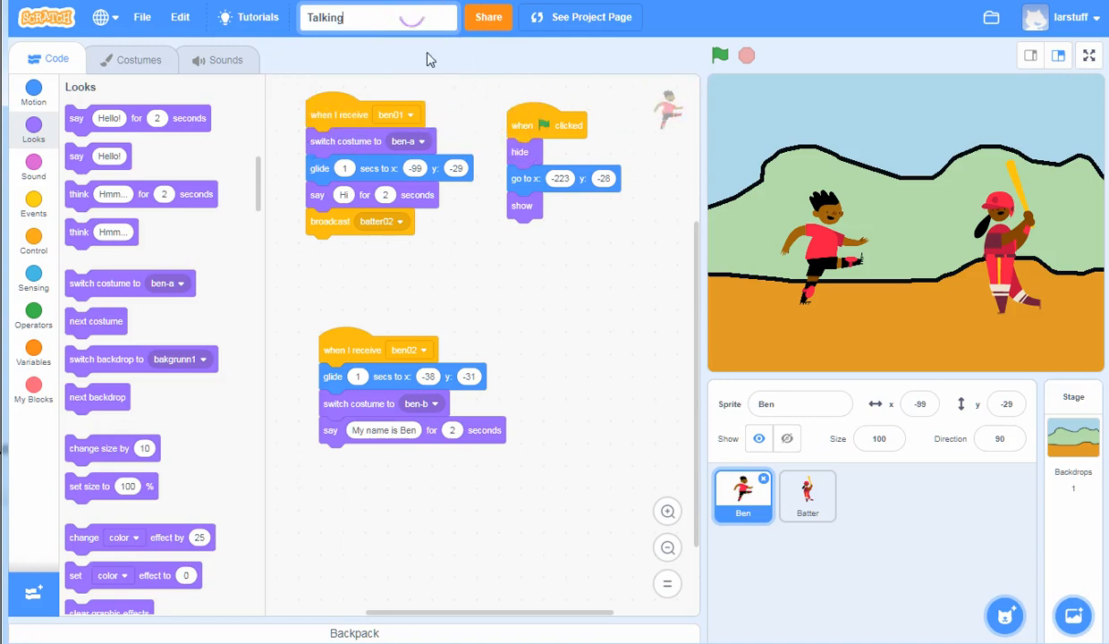
click(143, 16)
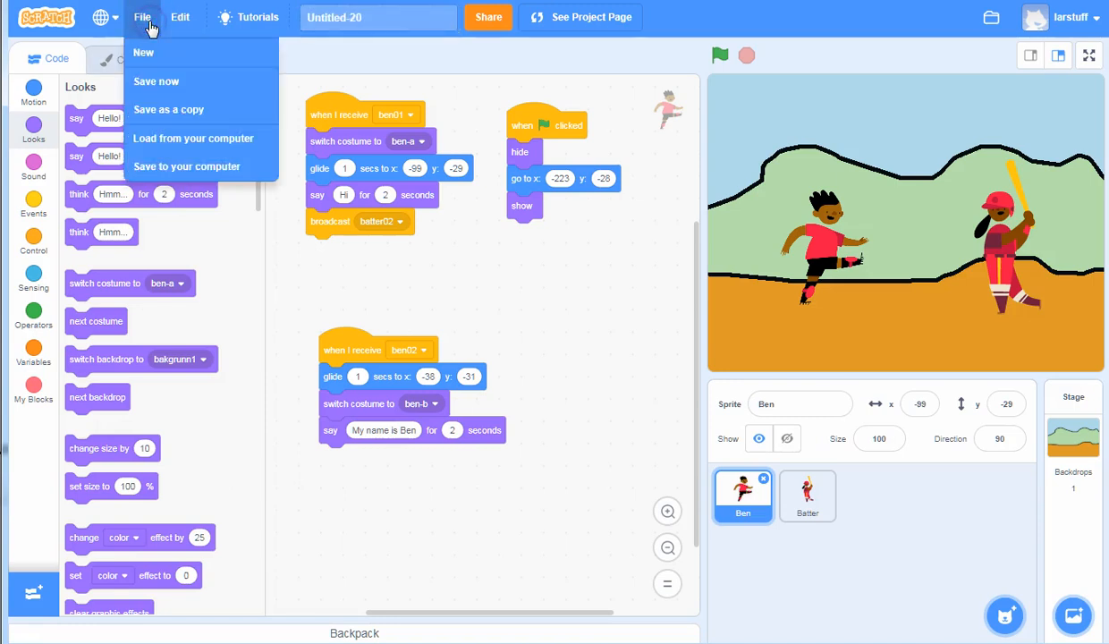
click(156, 82)
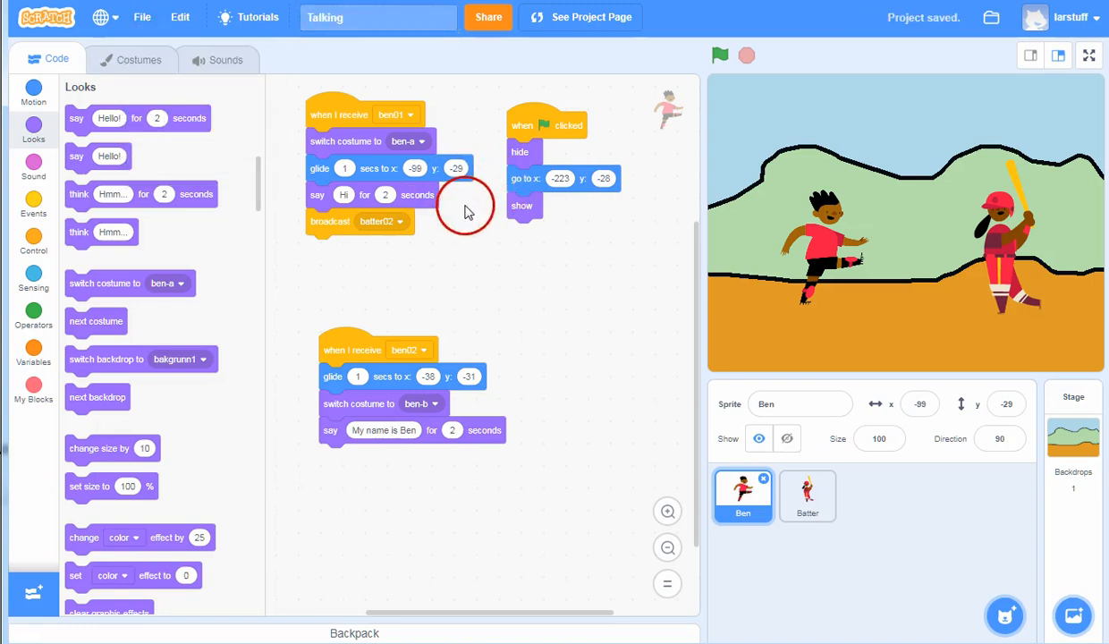
mouse_move(579, 249)
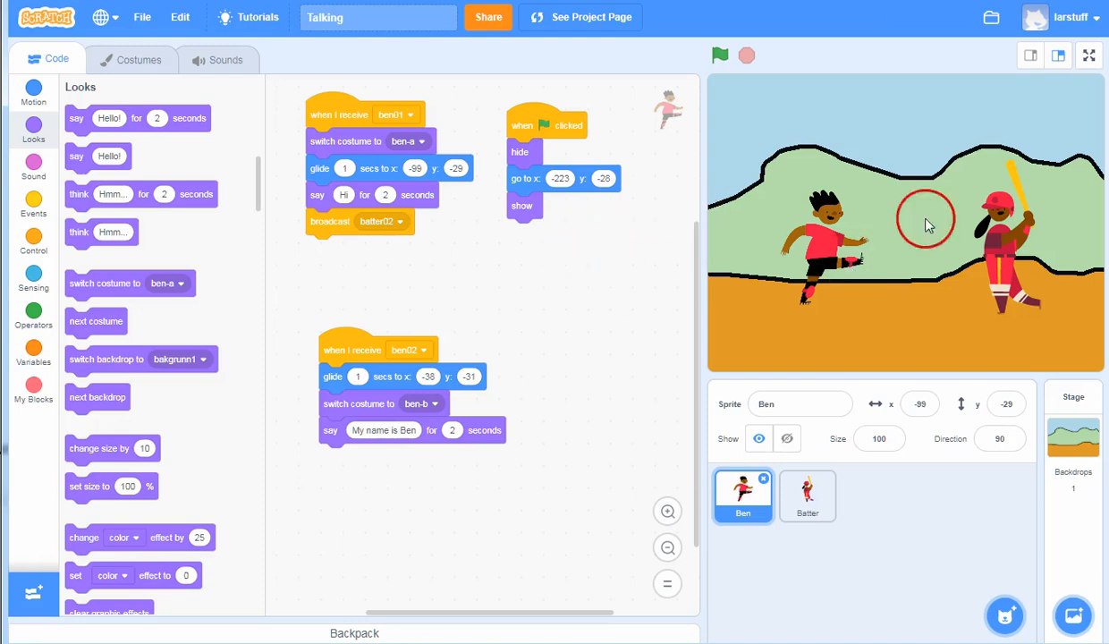
mouse_move(617, 313)
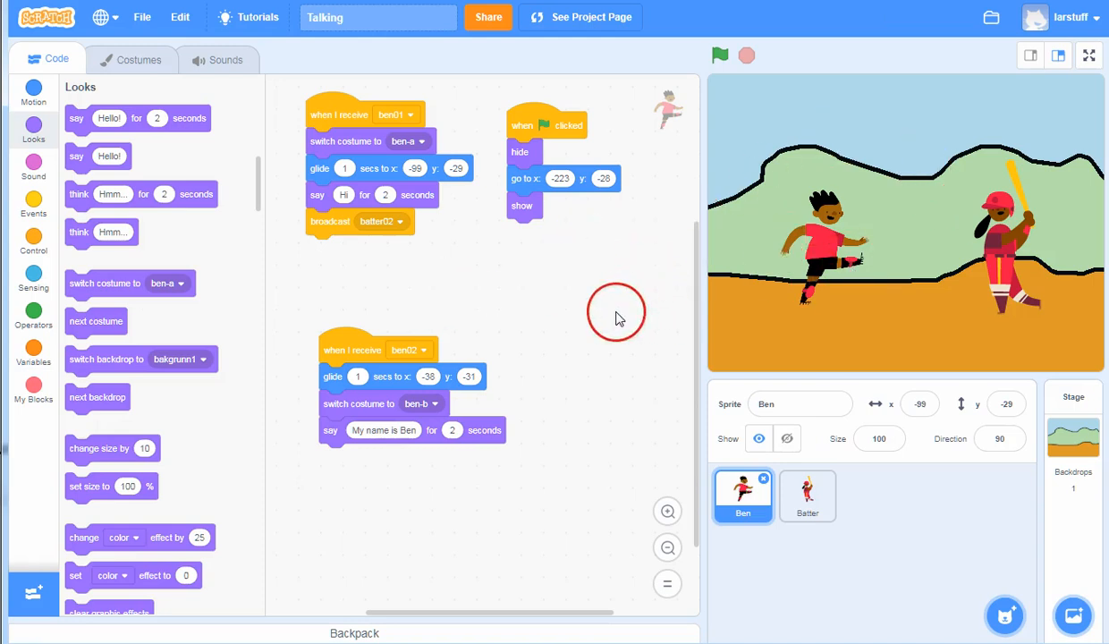
mouse_move(857, 143)
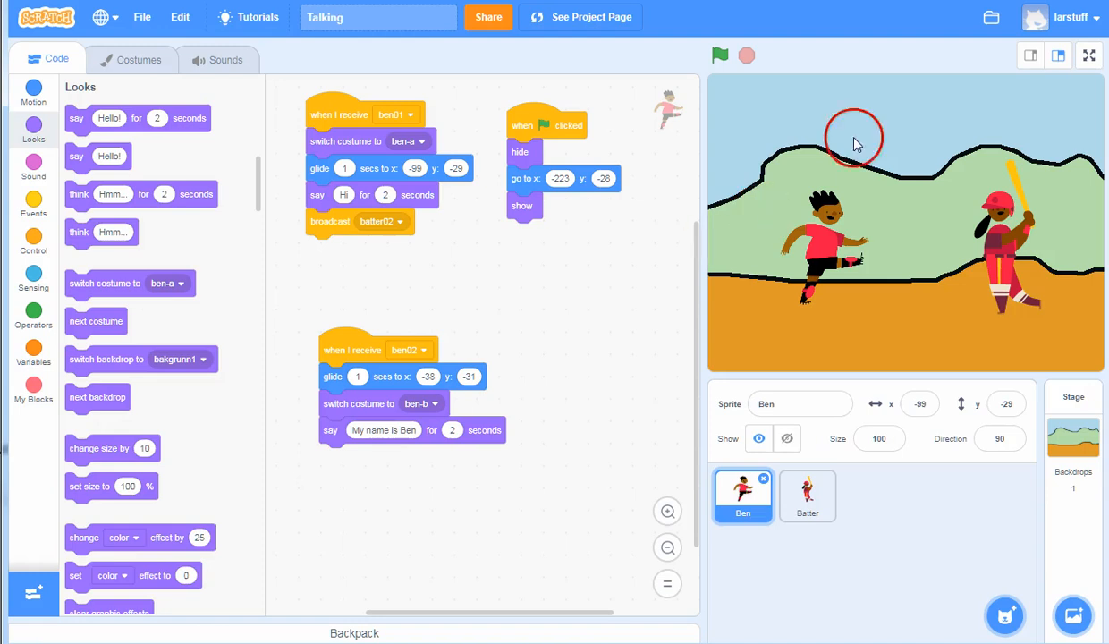
mouse_move(991, 19)
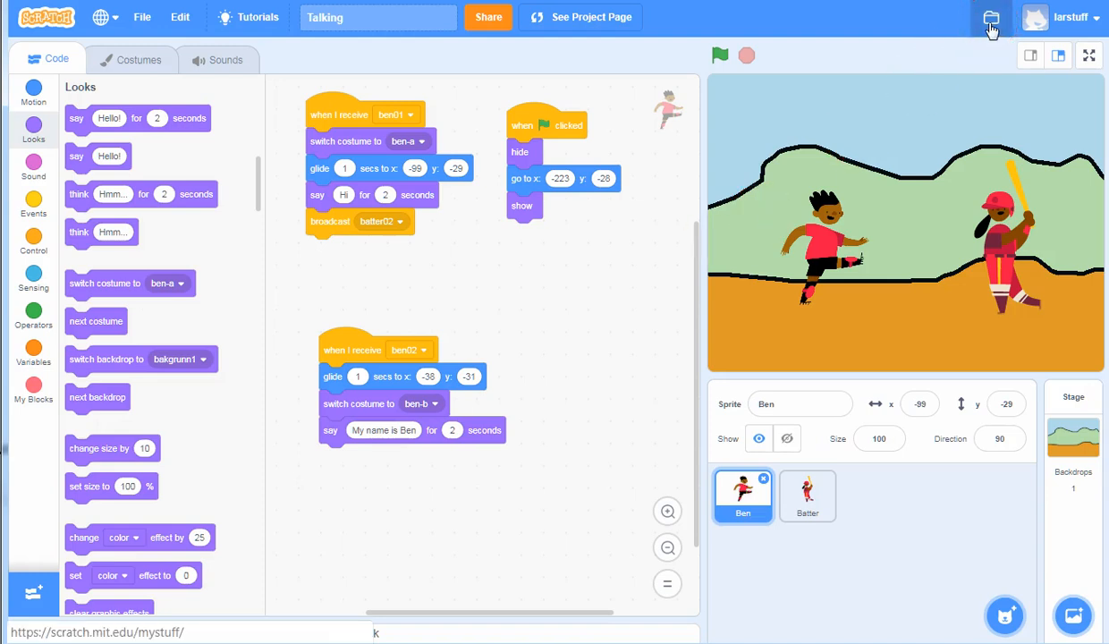
Step: Download a copy of the project from the File menu as Talking.sb3
click(990, 17)
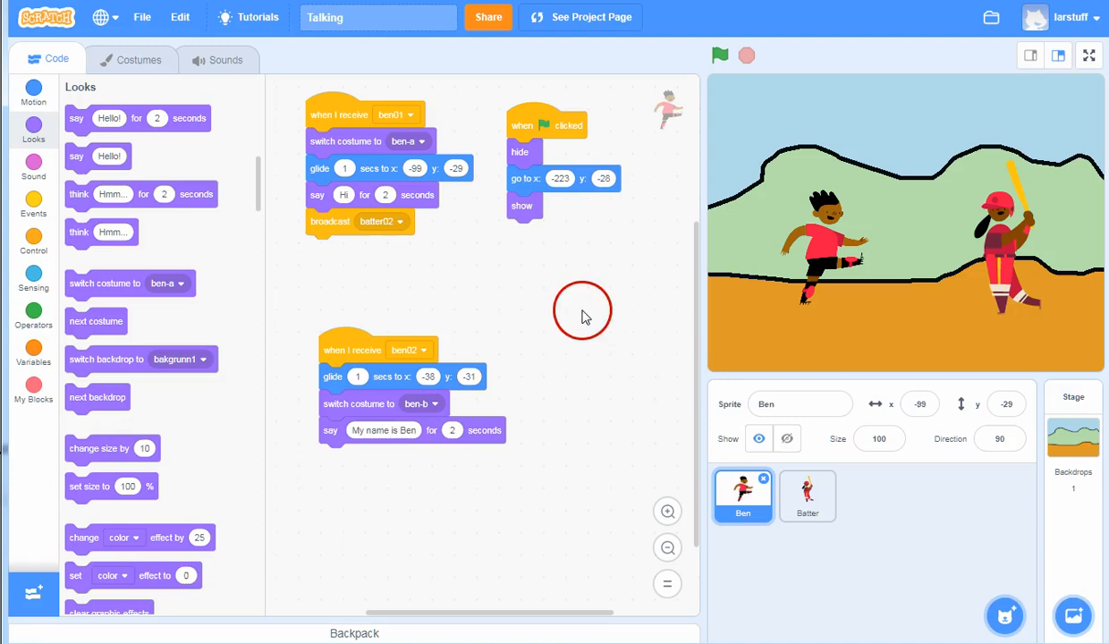
mouse_move(667, 306)
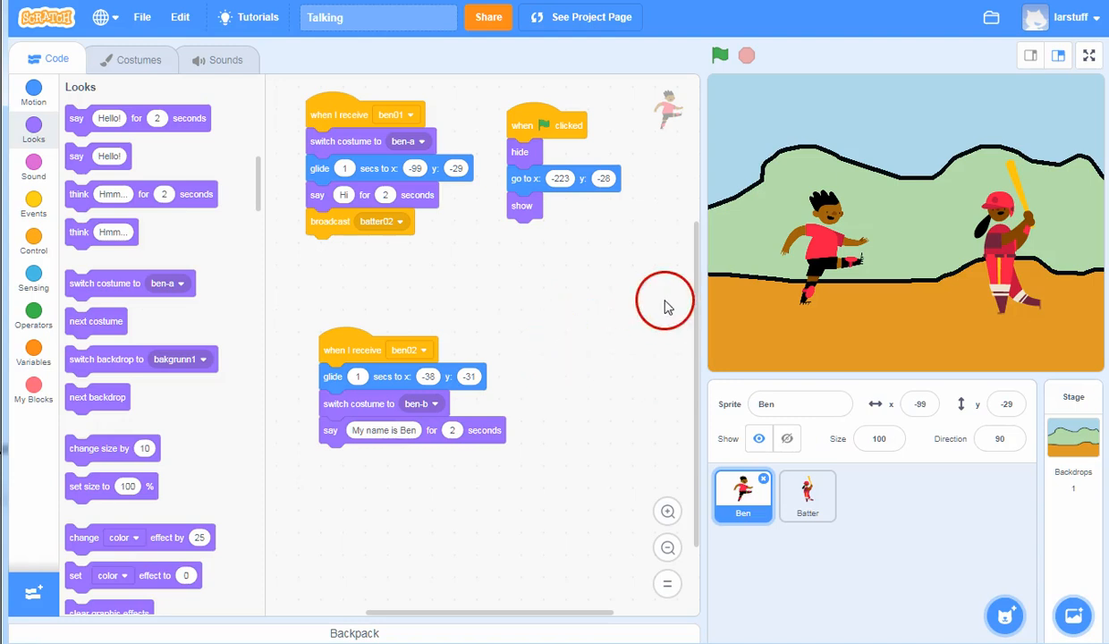
mouse_move(156, 118)
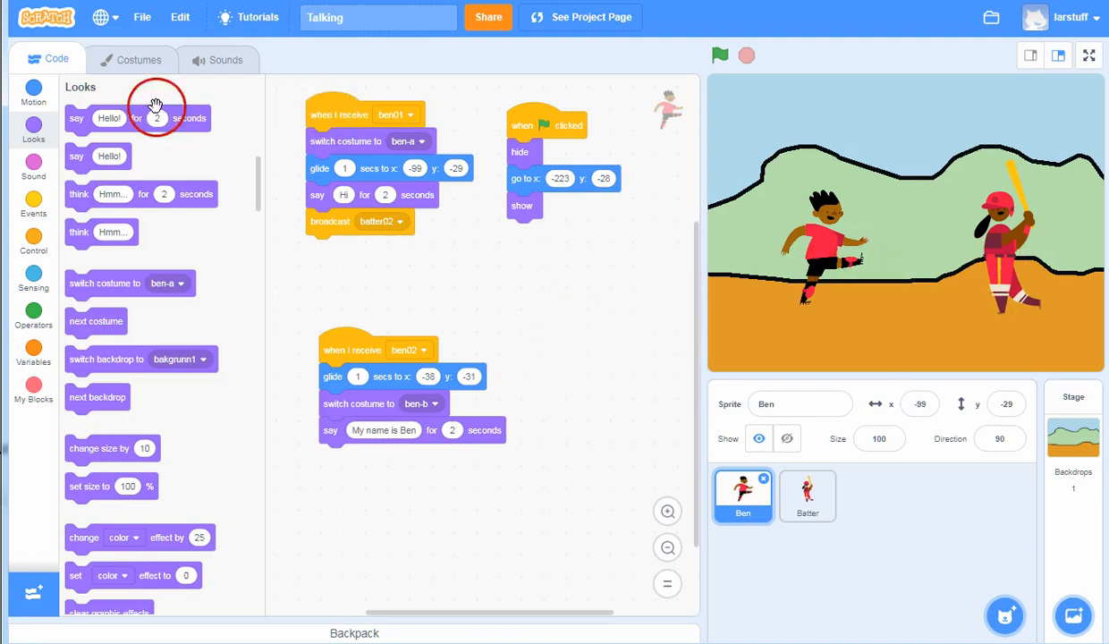
click(141, 17)
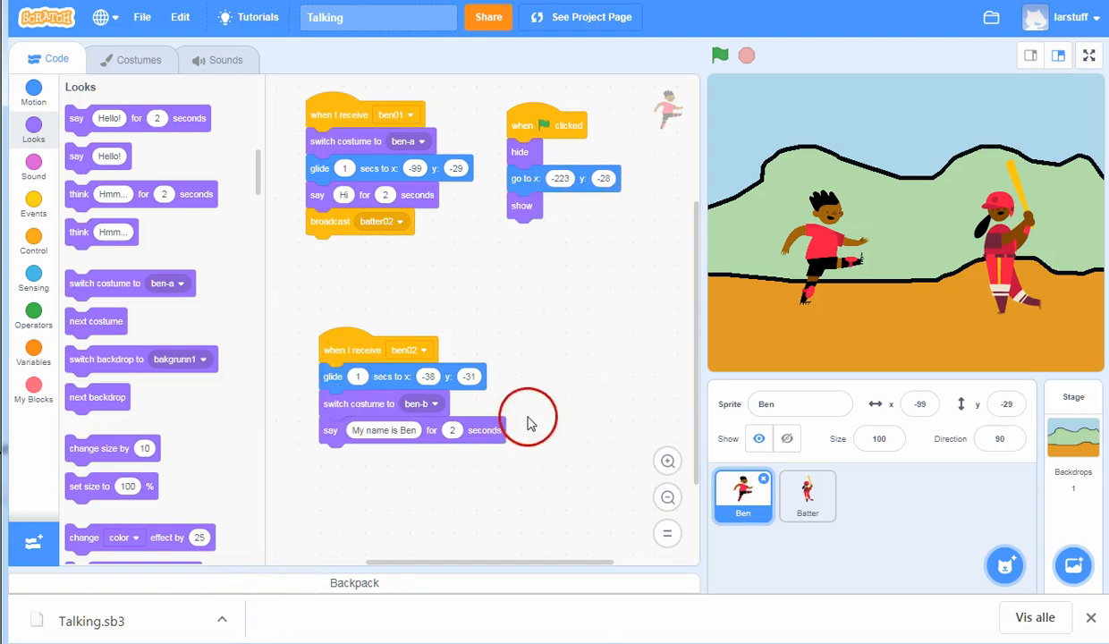
click(143, 17)
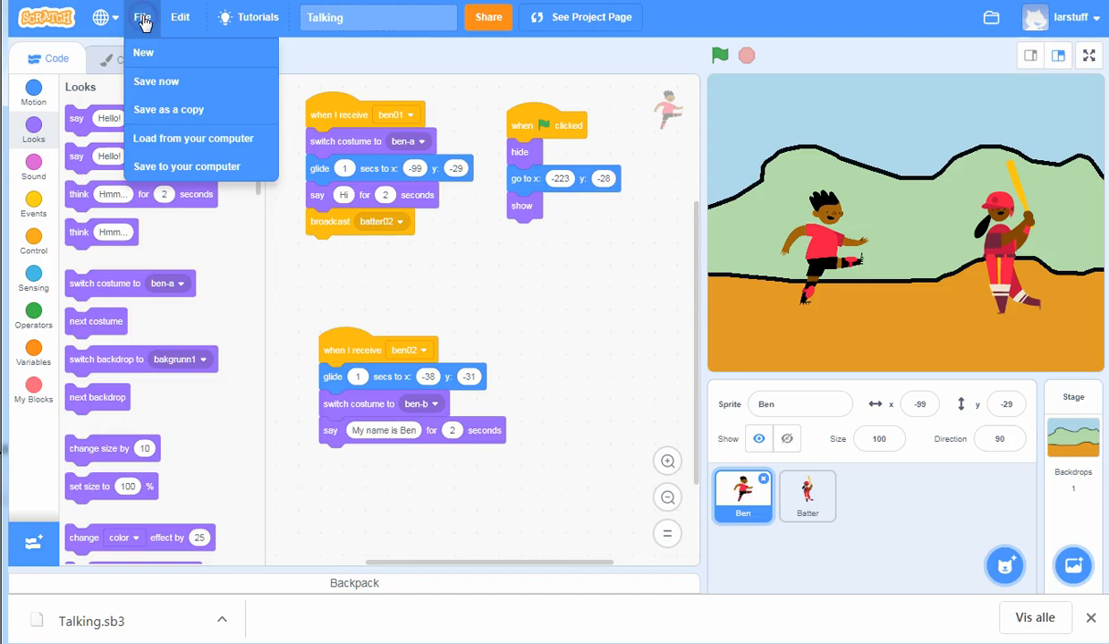
mouse_move(161, 141)
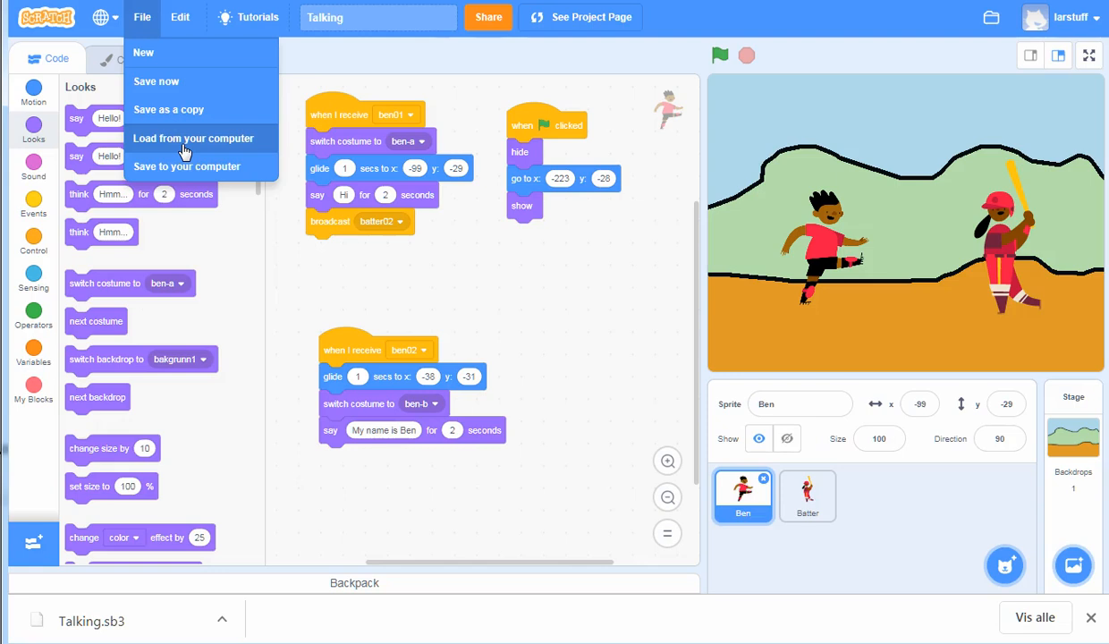
mouse_move(567, 310)
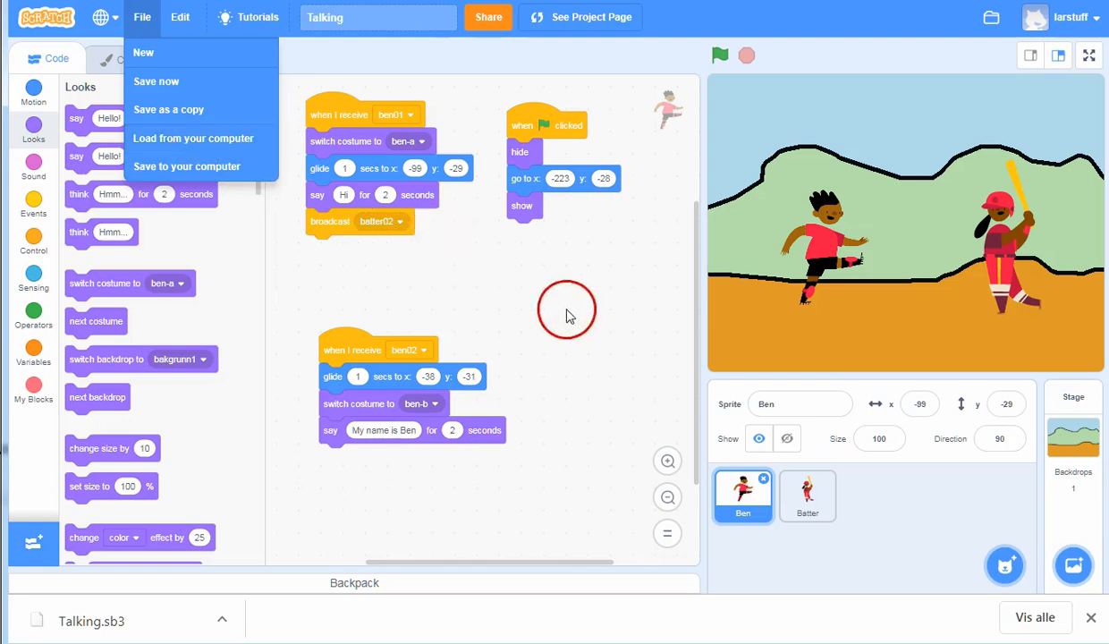
click(589, 325)
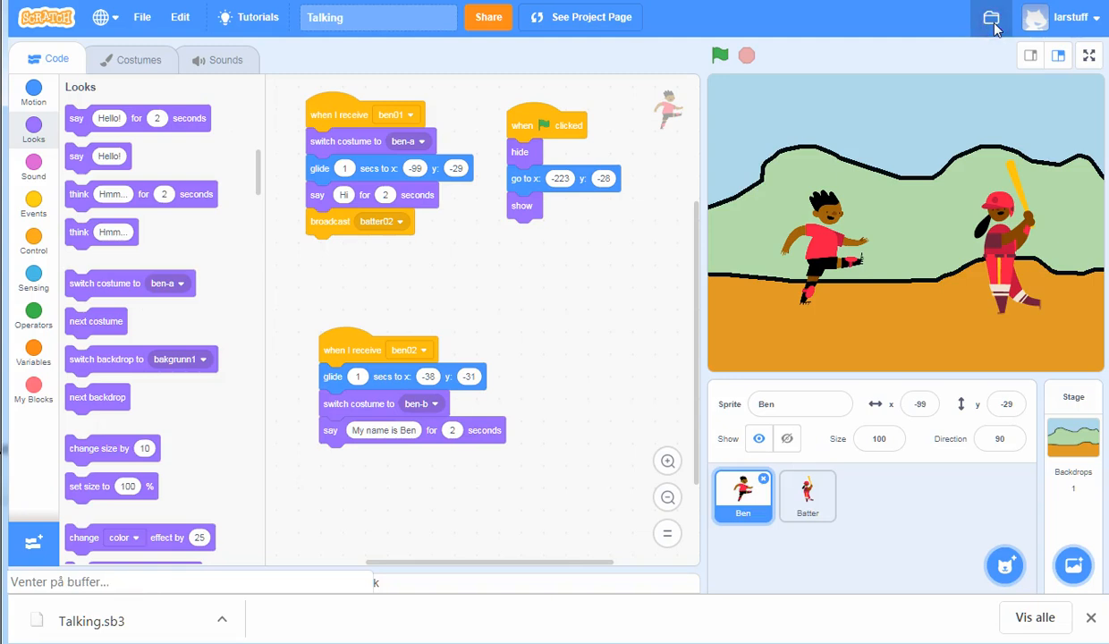
Step: Open My Stuff and scroll the list, with Talking modified most recently
click(992, 18)
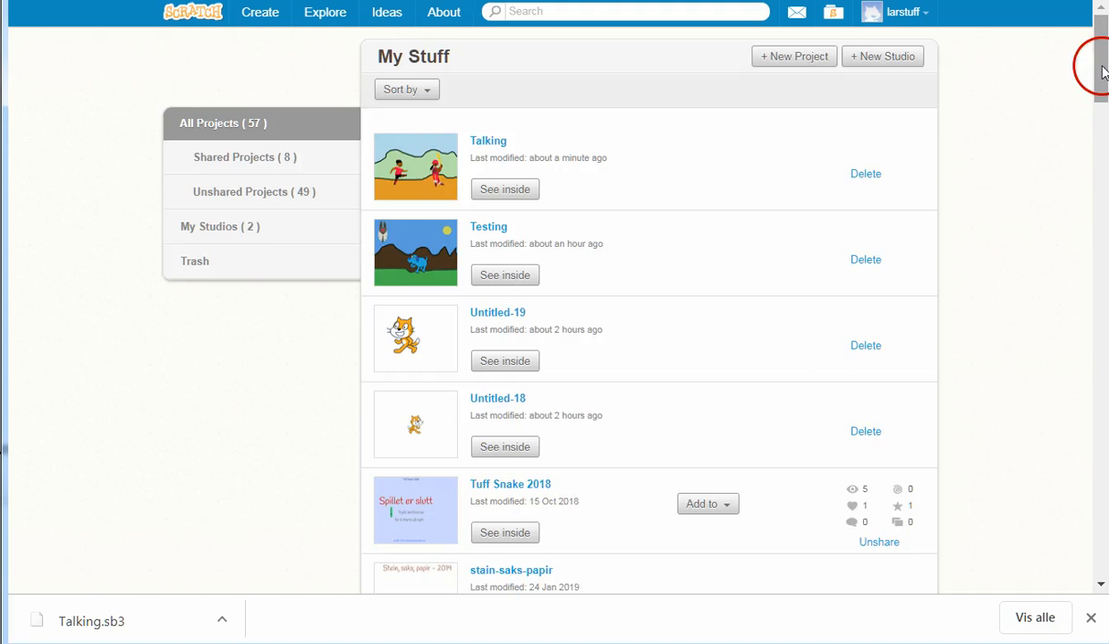
mouse_move(702, 203)
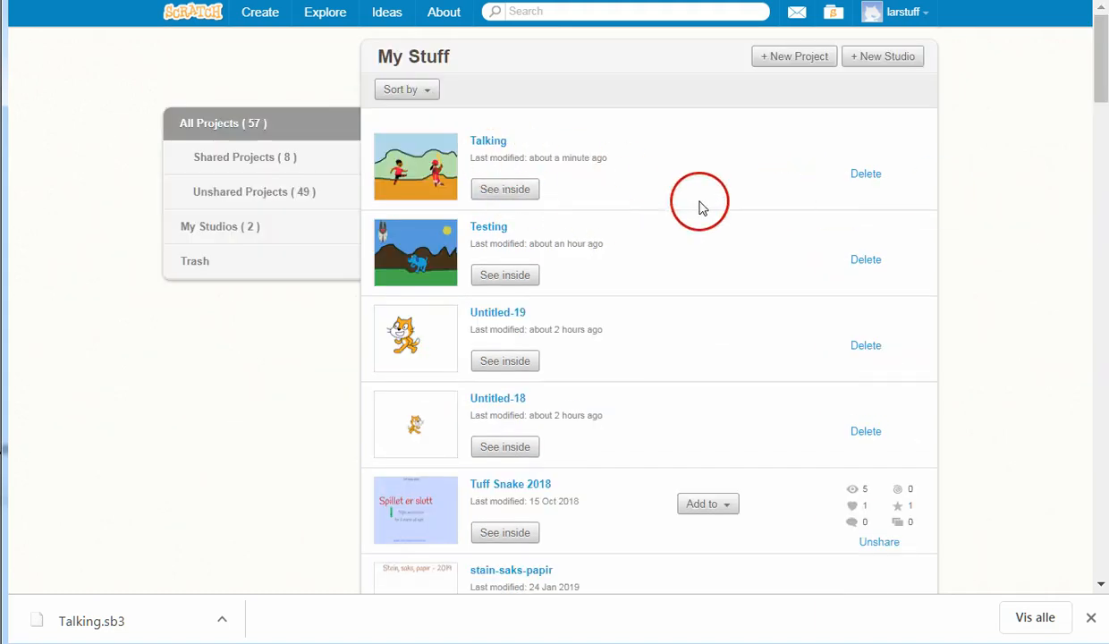
scroll(down, 3)
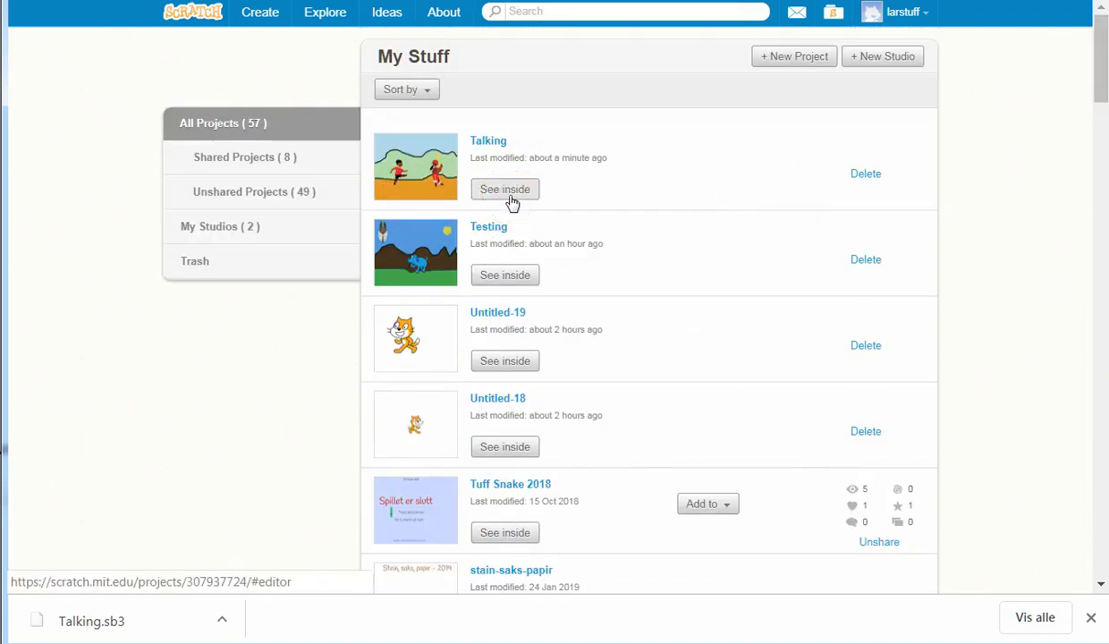
scroll(down, 3)
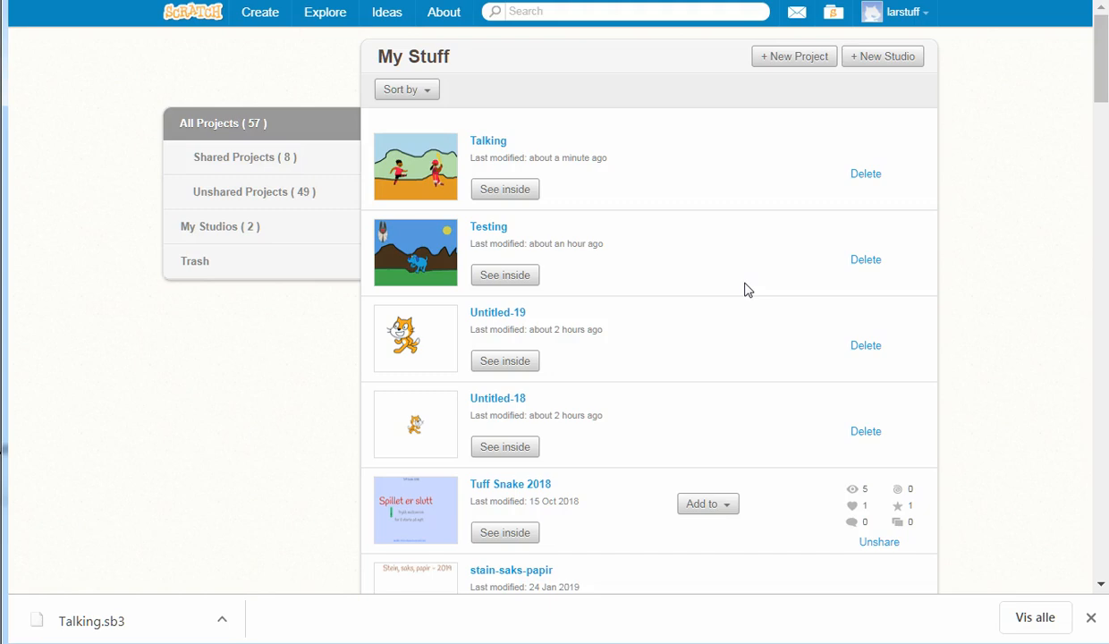
mouse_move(688, 216)
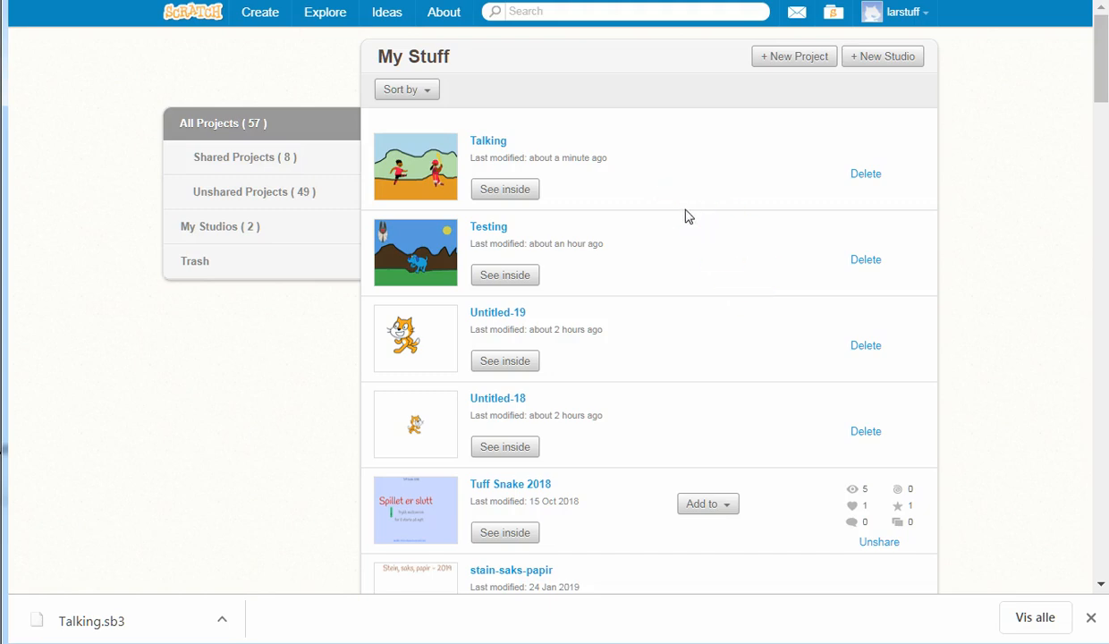
click(286, 191)
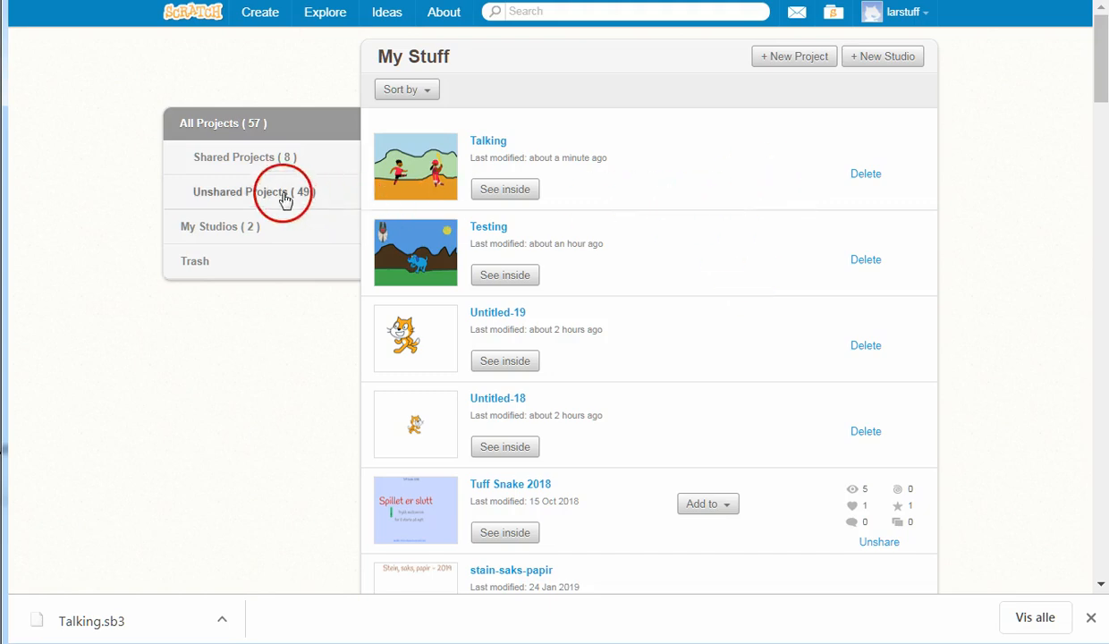
scroll(down, 3)
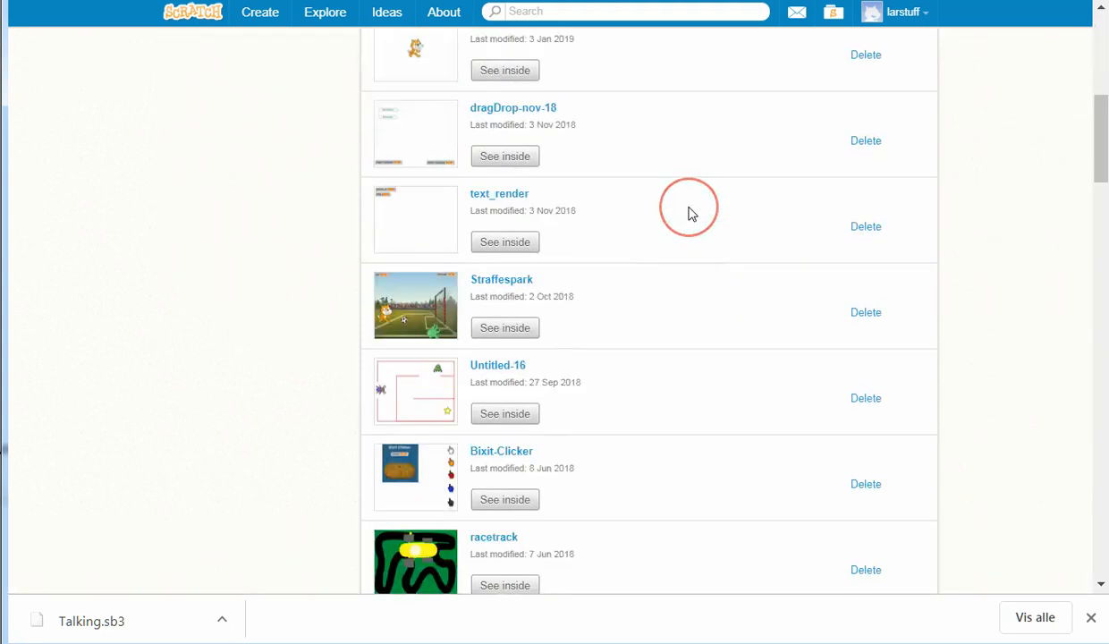
scroll(down, 3)
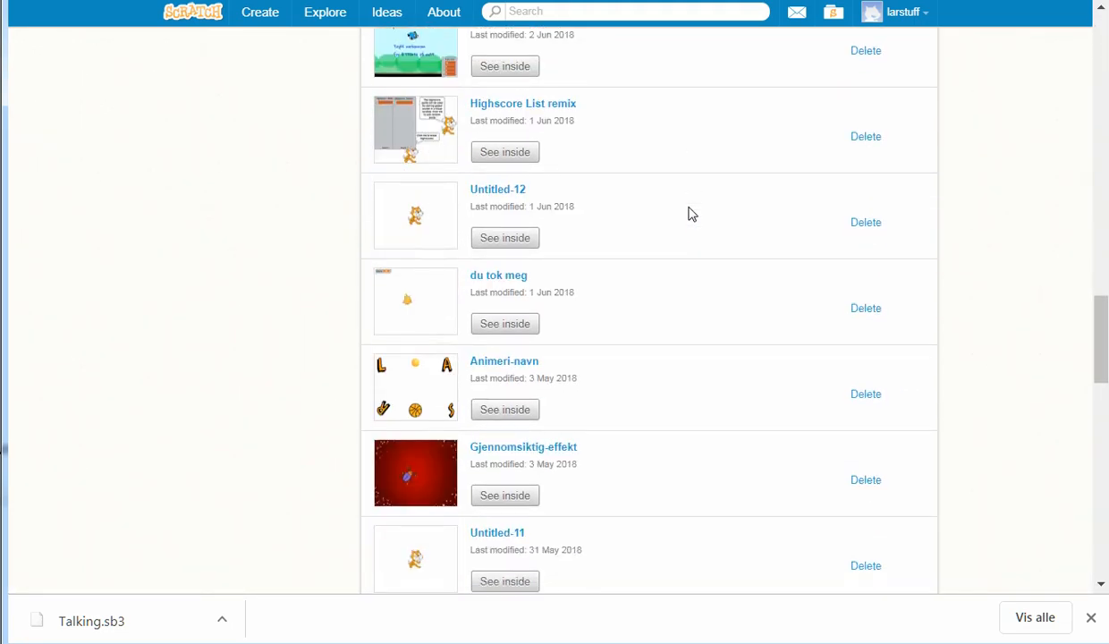
scroll(down, 3)
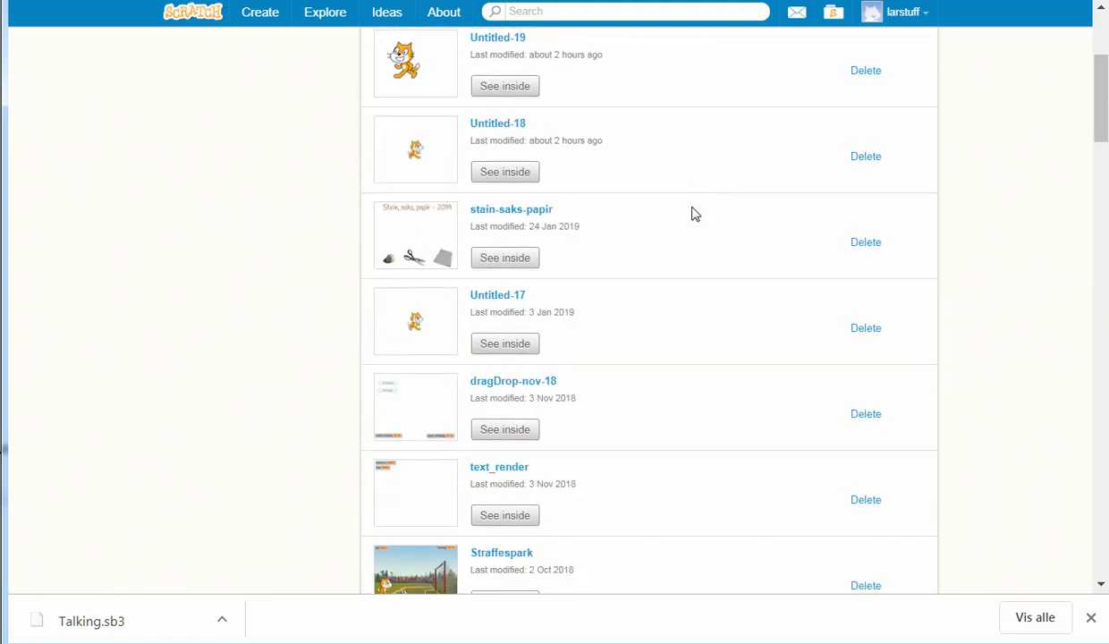
scroll(down, 3)
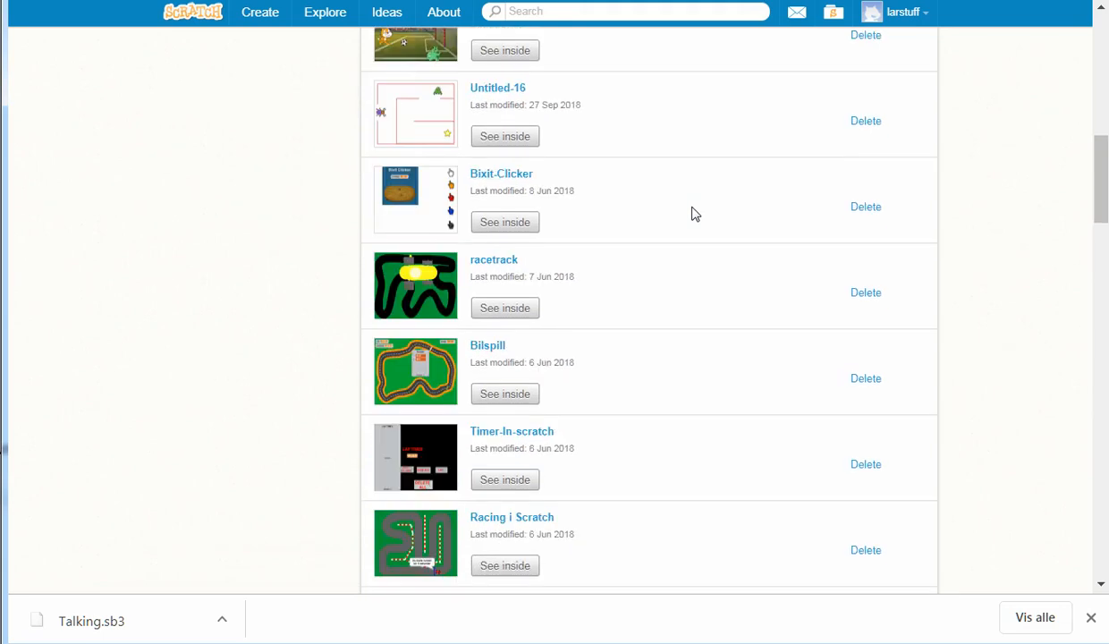
click(700, 259)
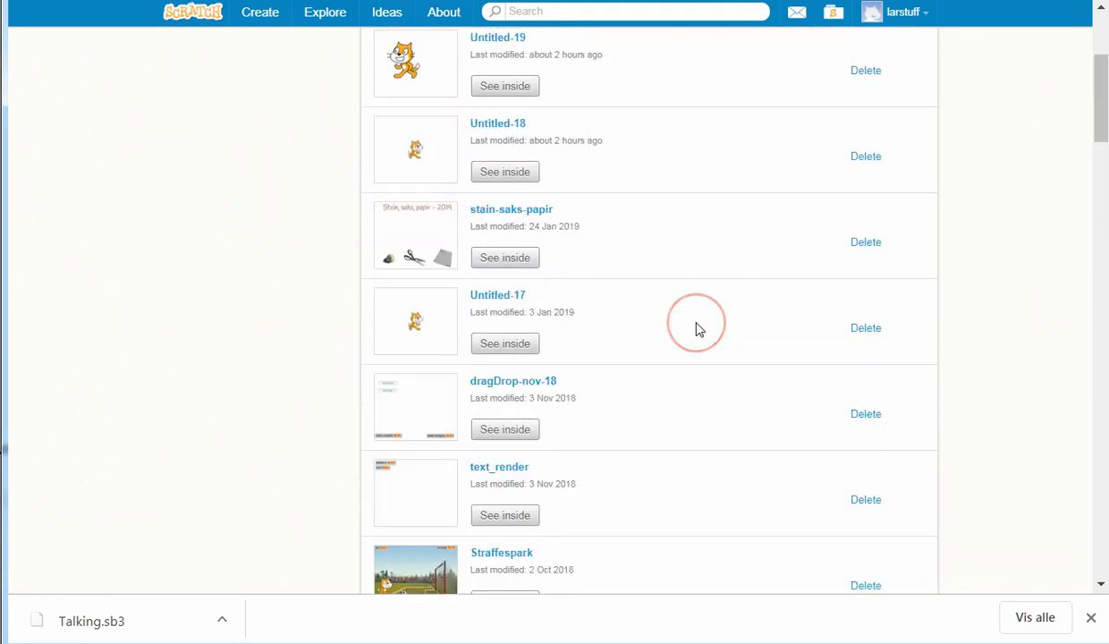
scroll(down, 3)
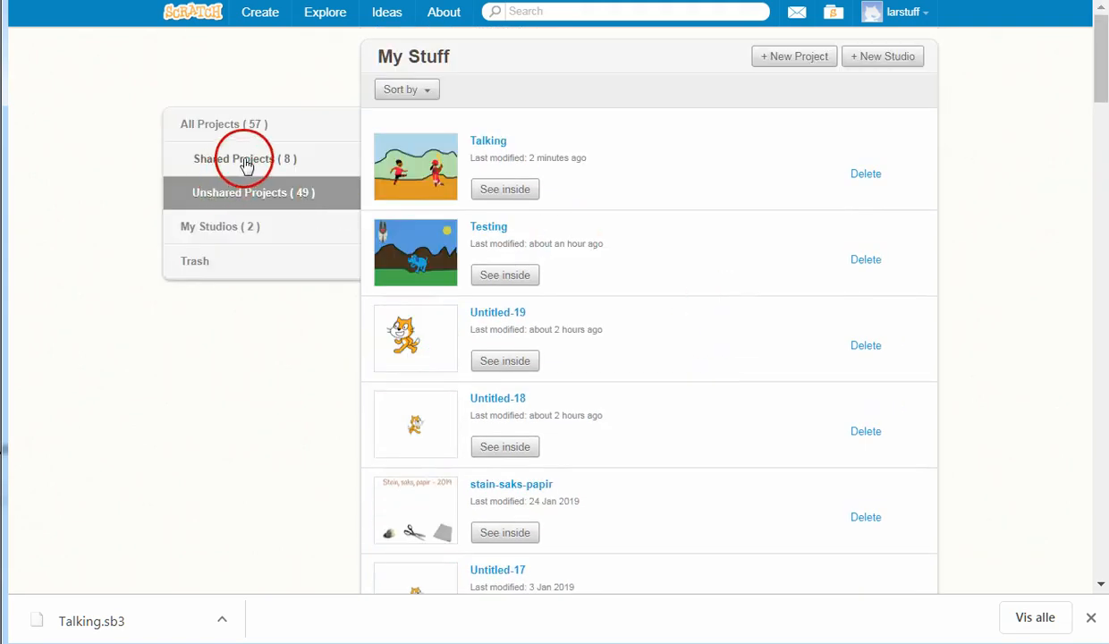
Step: Filter My Stuff to the 8 shared projects, led by Tuff Snake 2018
click(244, 158)
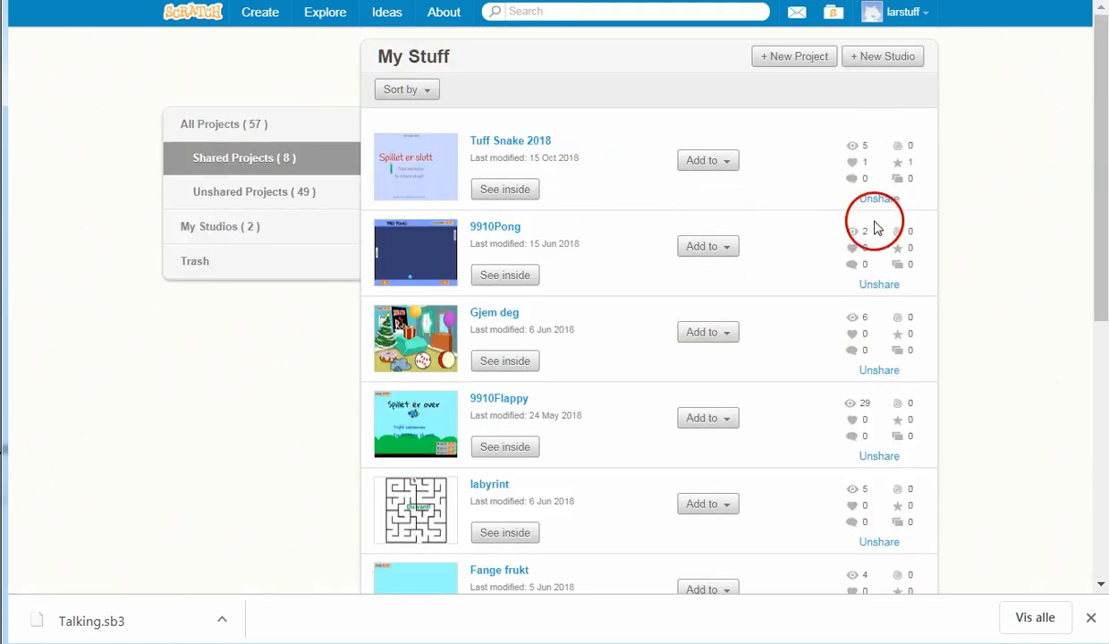
mouse_move(522, 230)
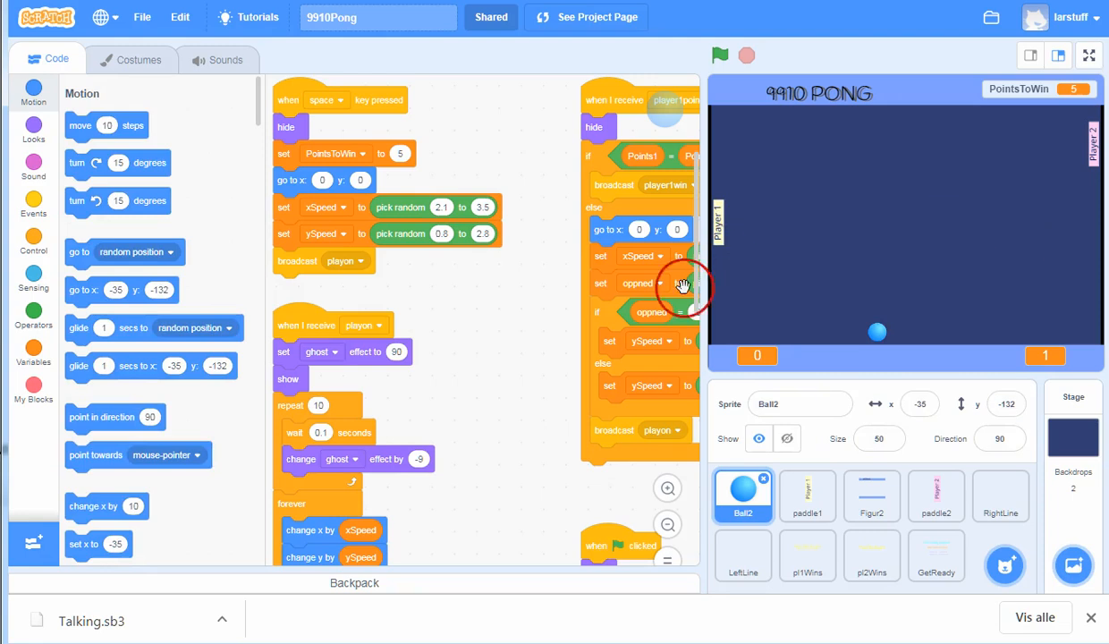
mouse_move(713, 293)
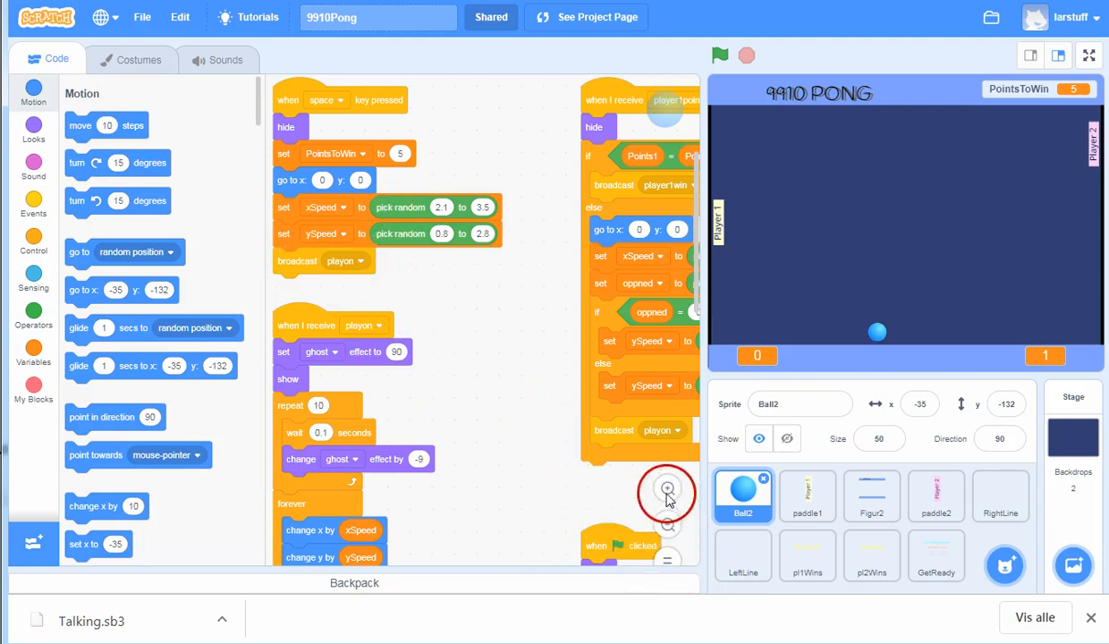
Step: Zoom out the 9910Pong scripts, then play in and out of full screen to 1–1
click(667, 527)
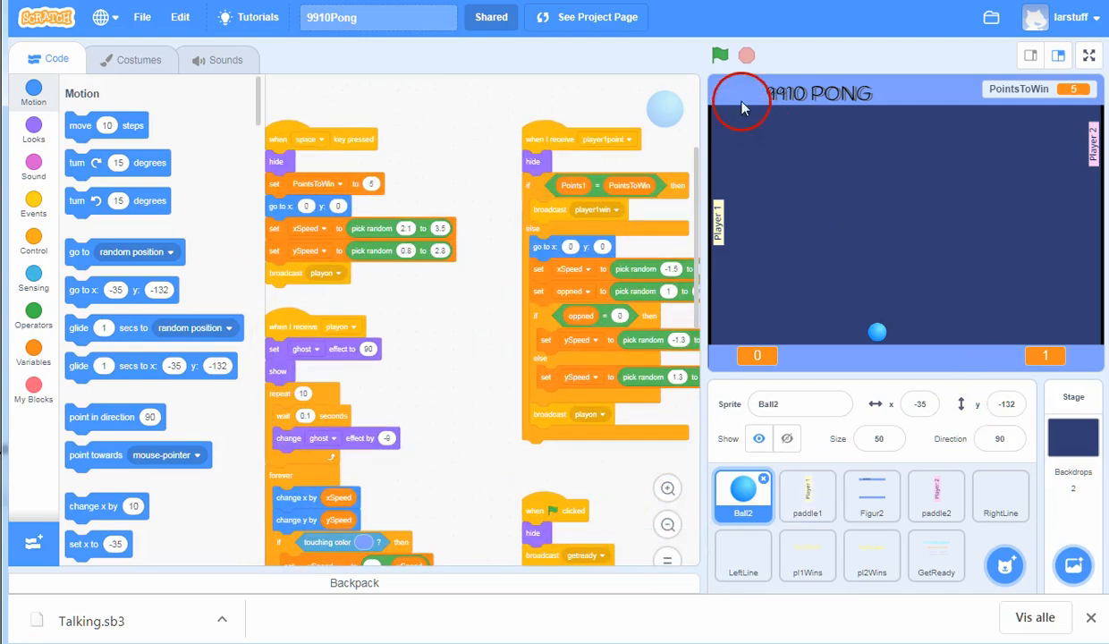
click(722, 56)
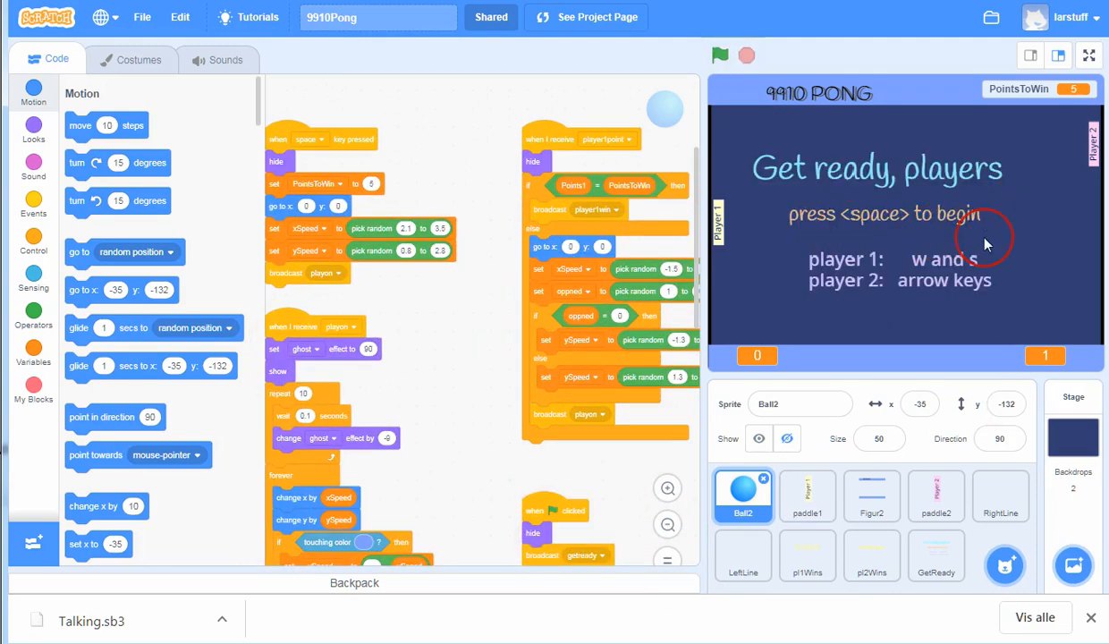
click(721, 55)
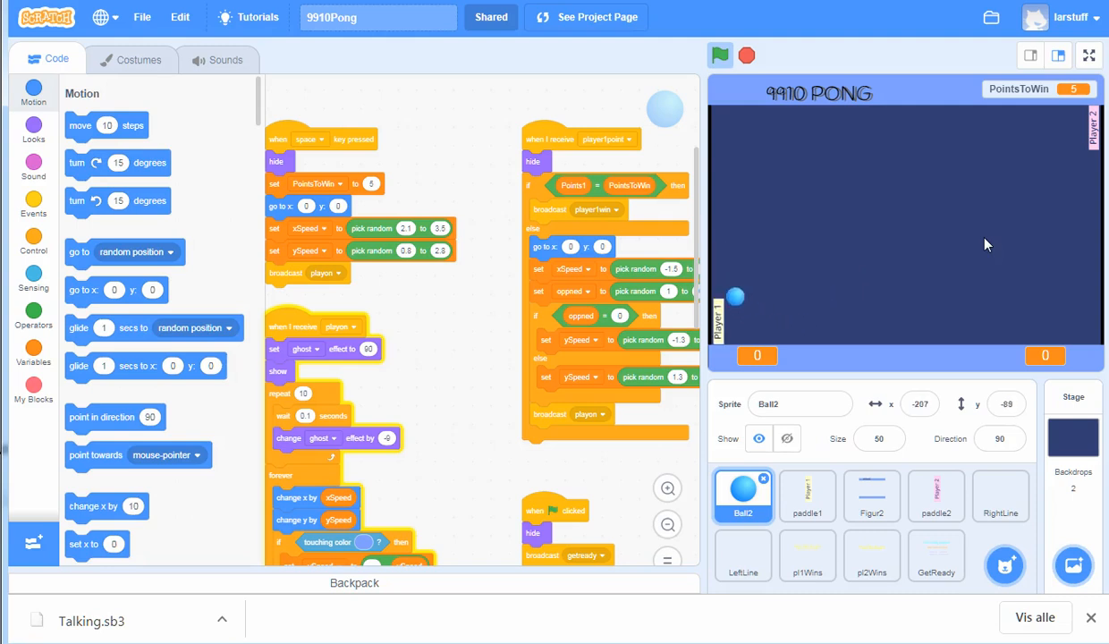
drag(737, 296, 896, 183)
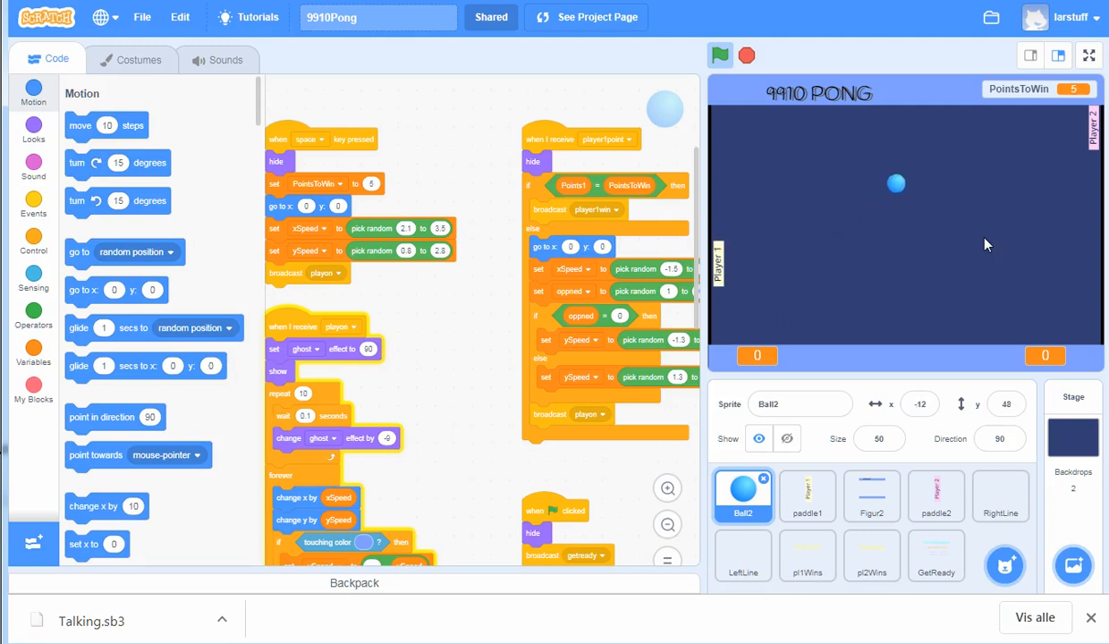
drag(896, 183, 1057, 156)
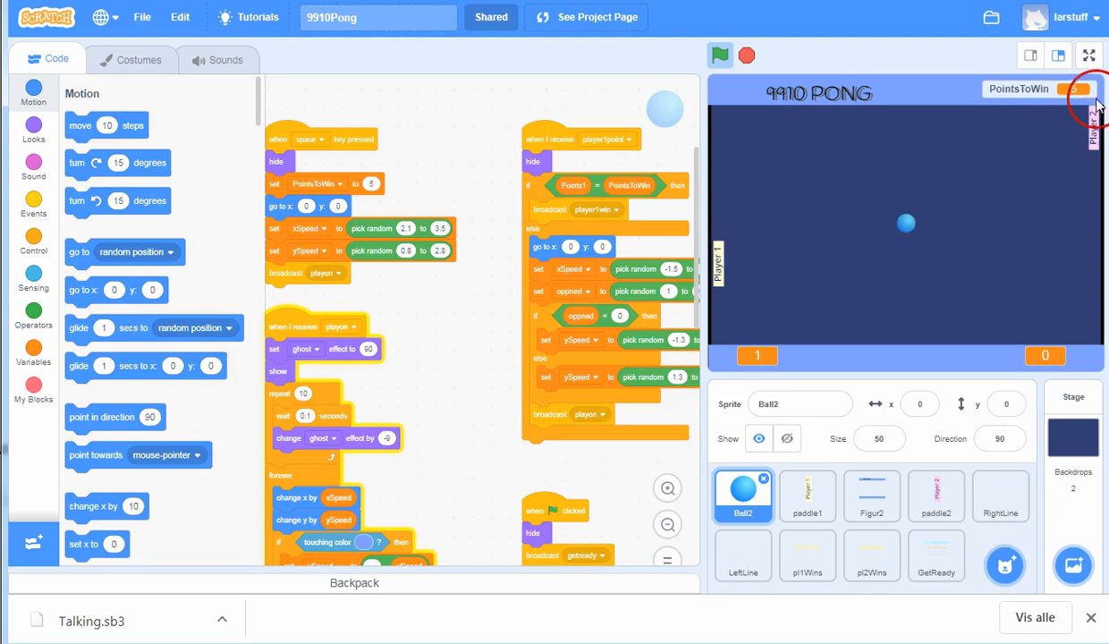
click(1089, 55)
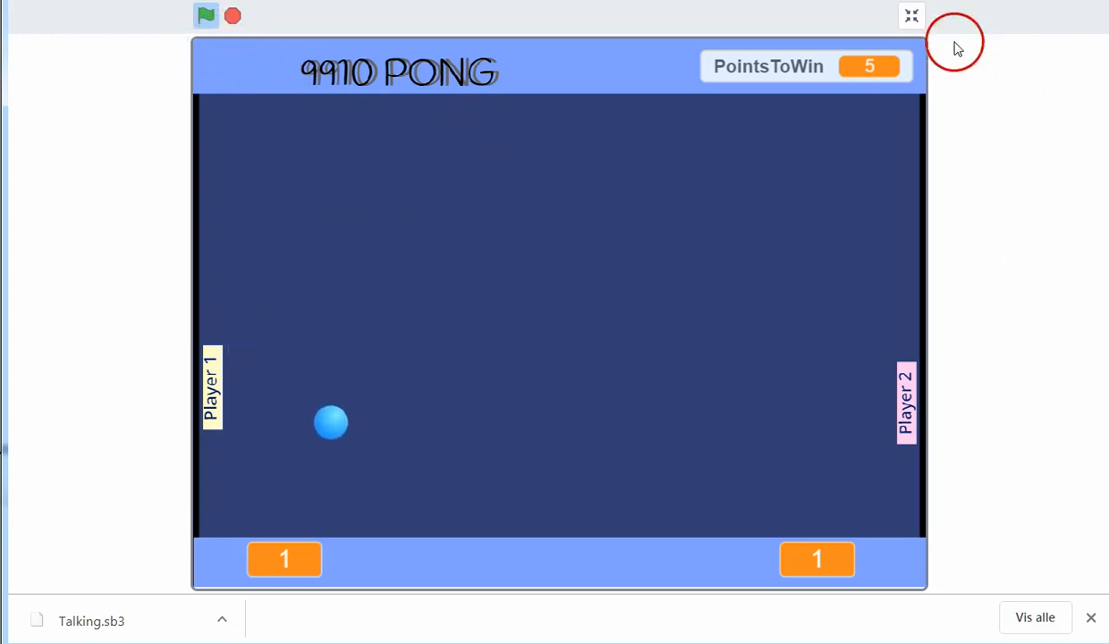
click(911, 15)
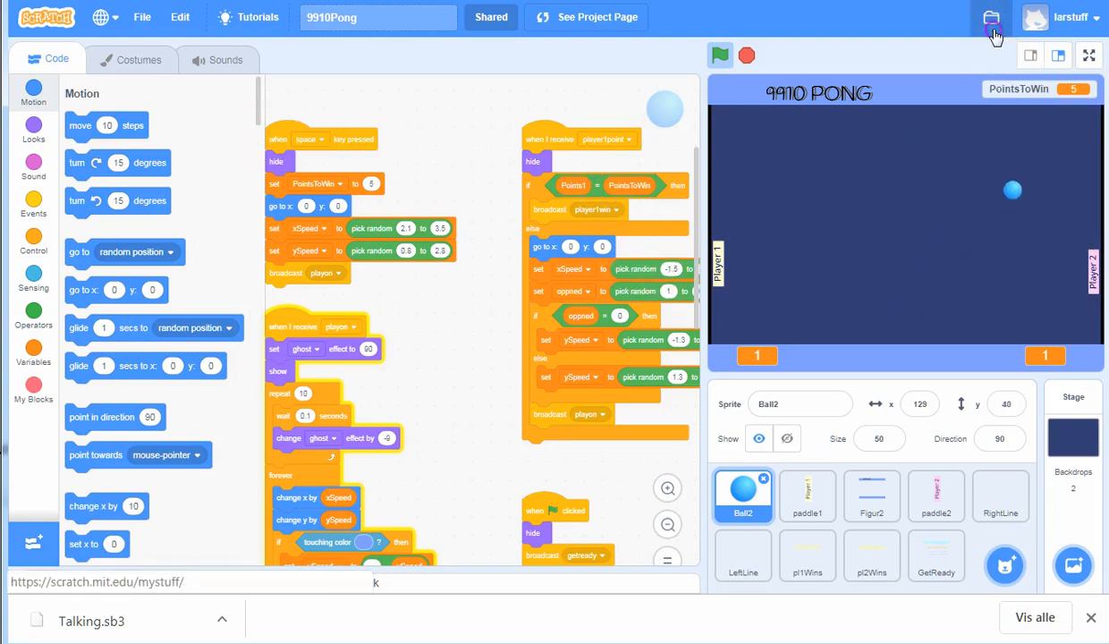
Step: Open the unshared Talking project's page from the My Stuff list
click(991, 20)
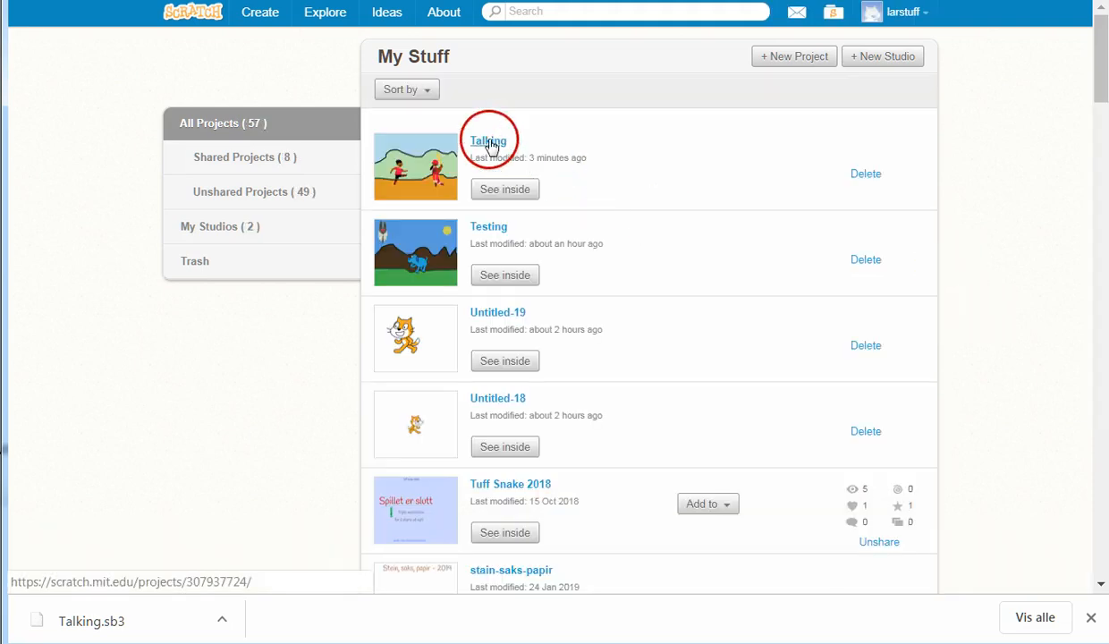
click(487, 141)
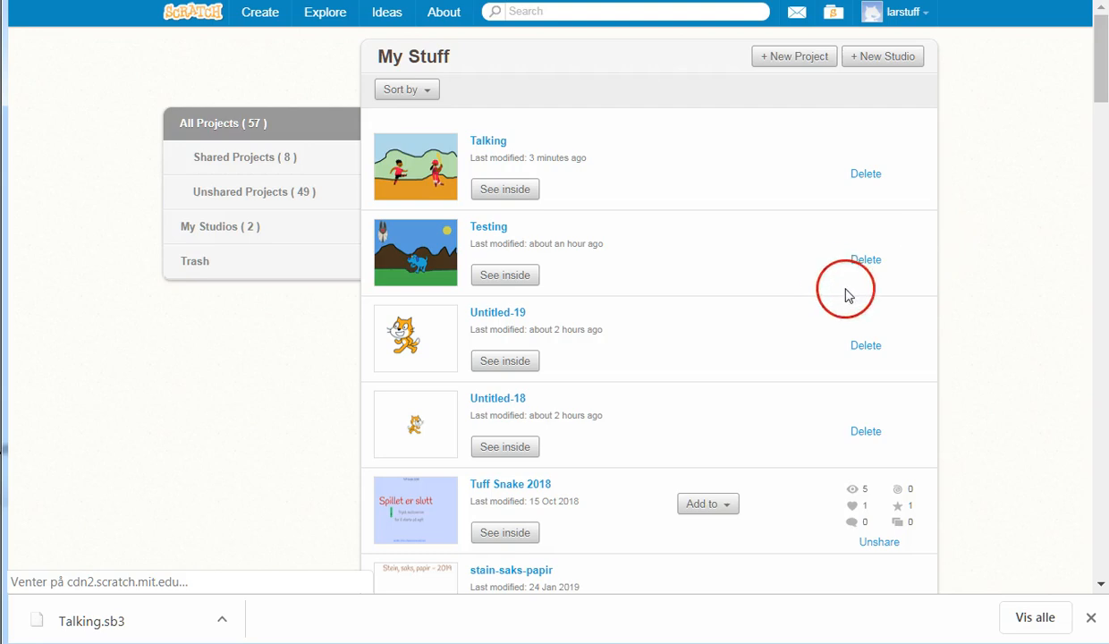
click(487, 141)
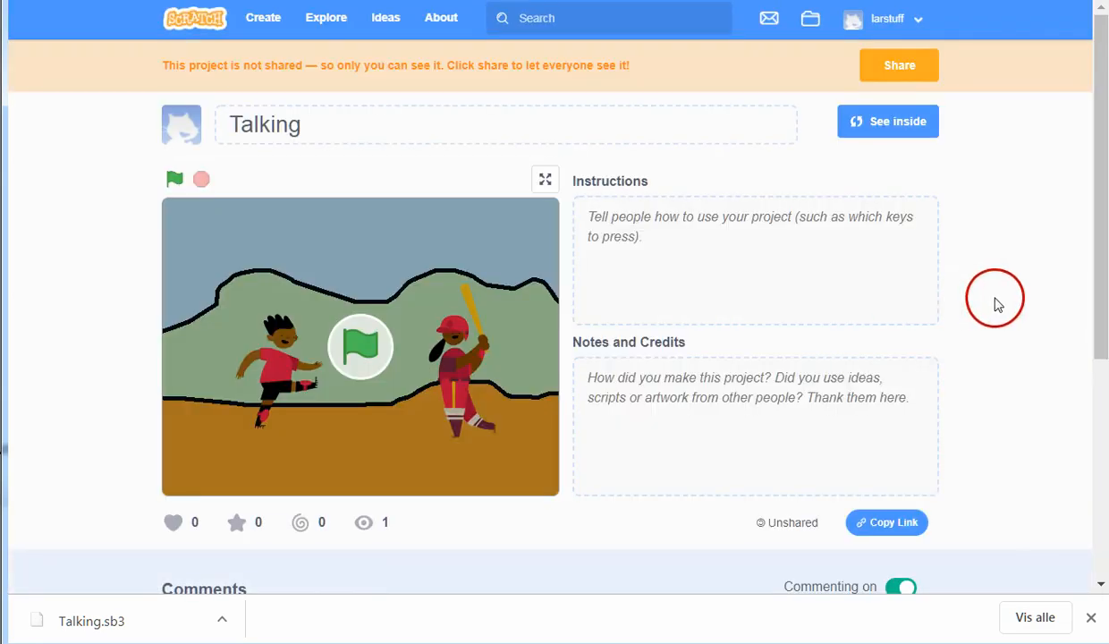
mouse_move(361, 347)
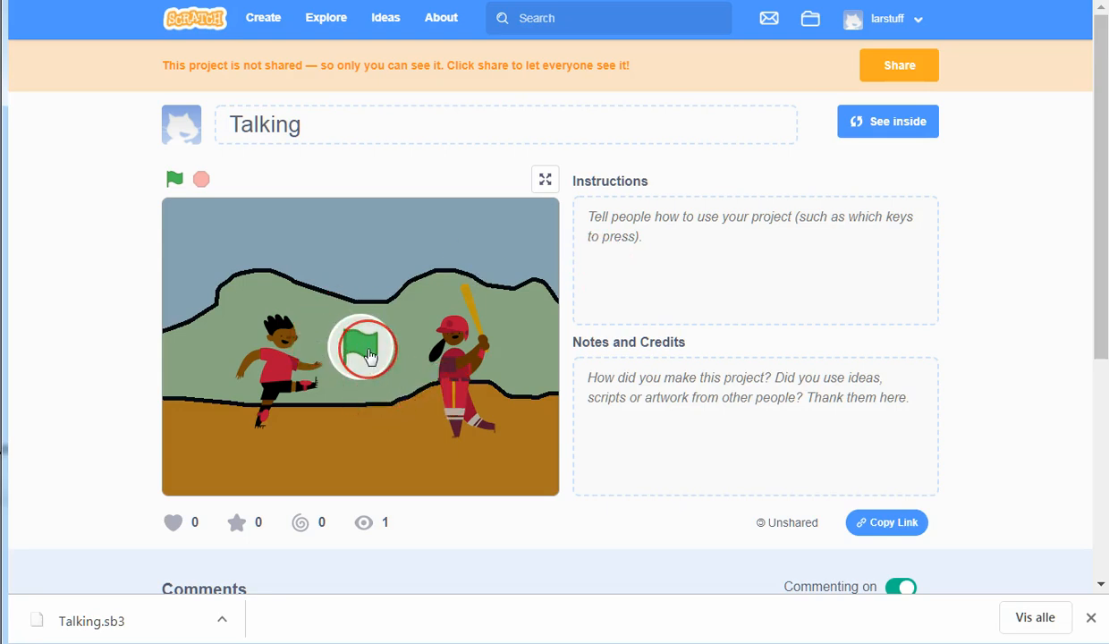
Step: Start Talking with the green flag so Janet's dialogue plays
click(360, 347)
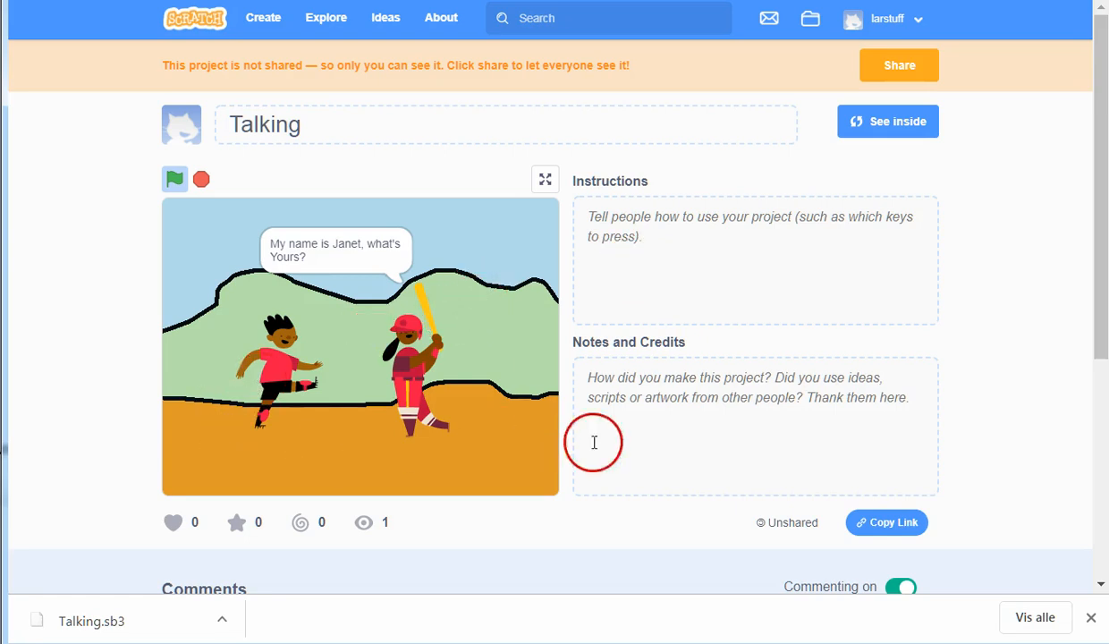
click(899, 65)
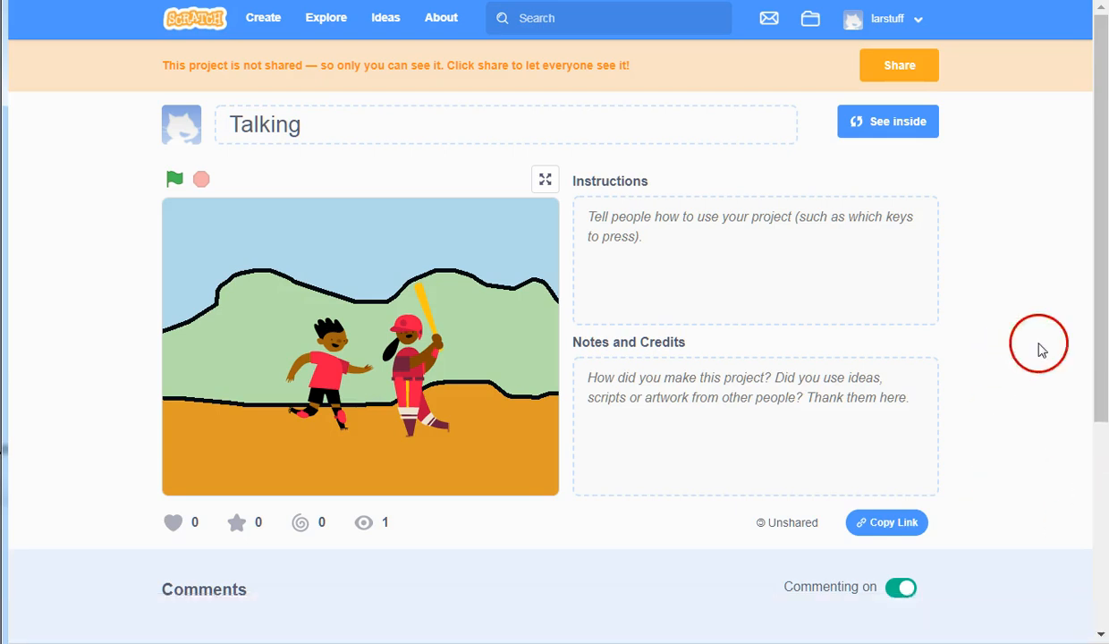
mouse_move(1047, 325)
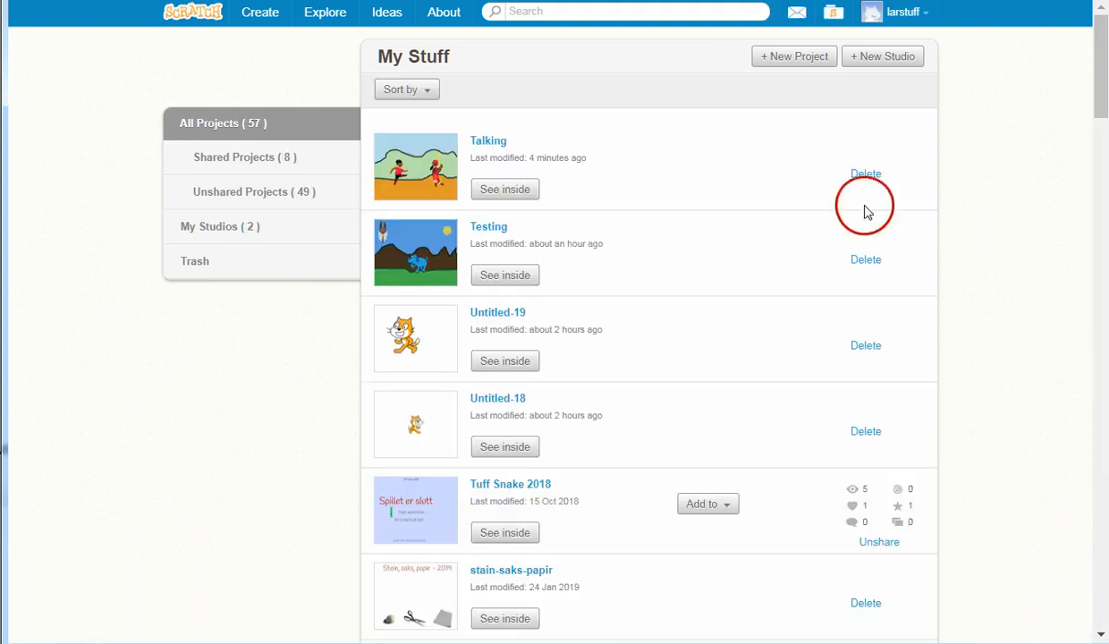
mouse_move(865, 345)
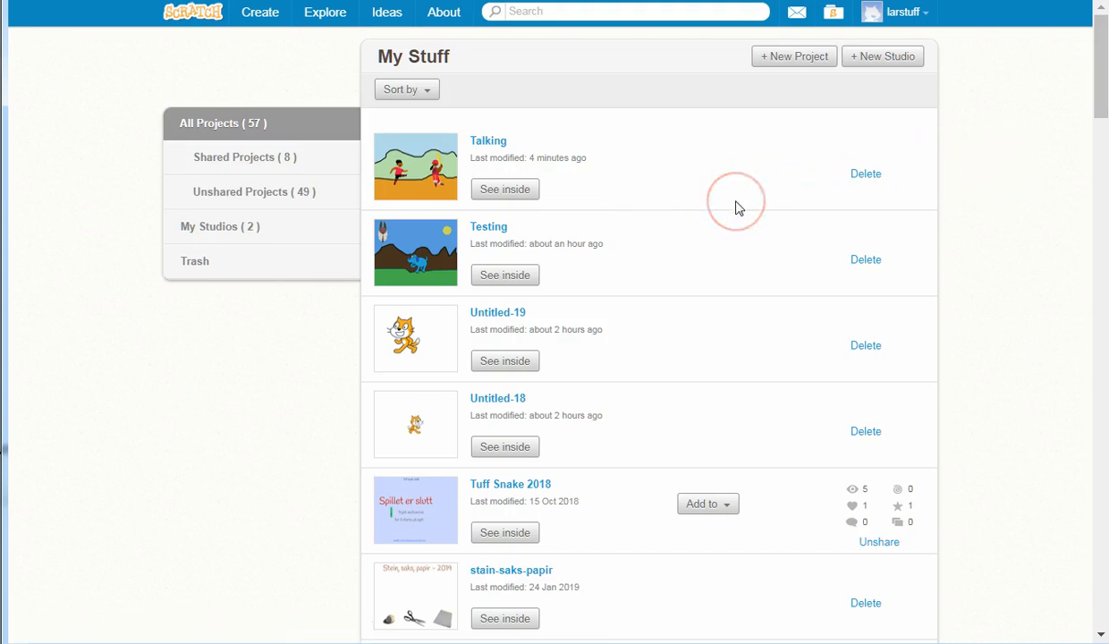
Step: Scroll My Stuff and open Tuff Snake 2018 in the editor
scroll(down, 3)
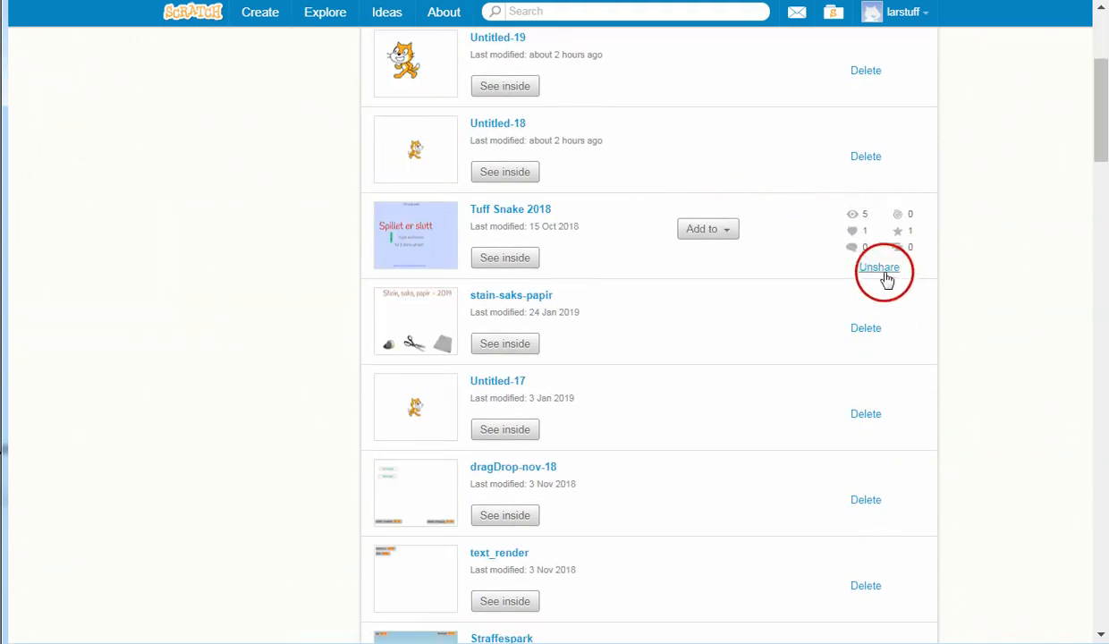
click(878, 266)
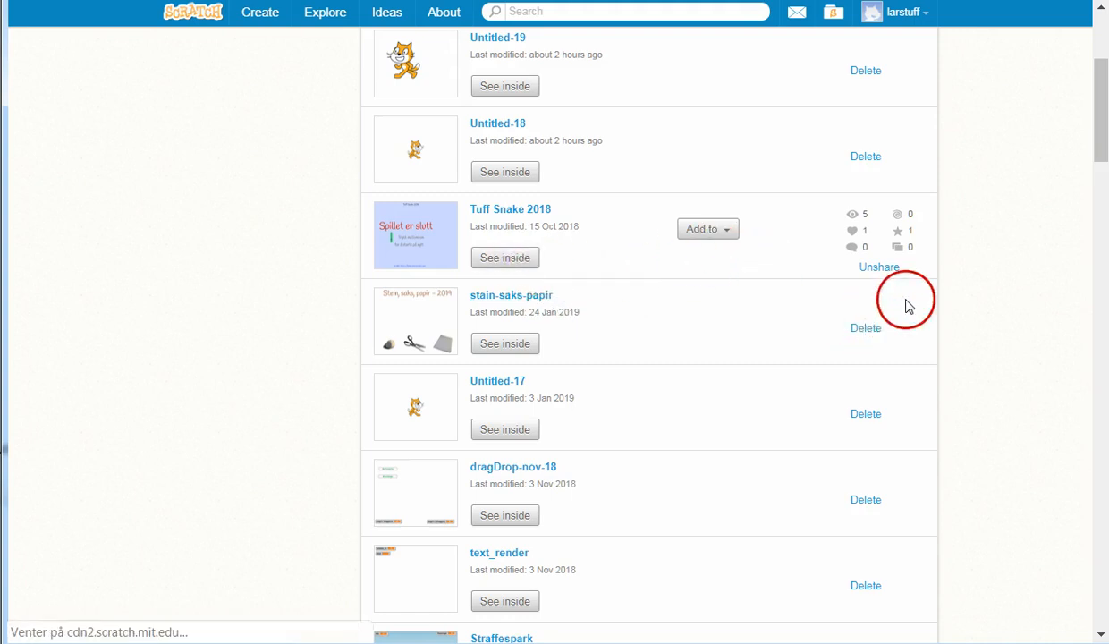
click(504, 344)
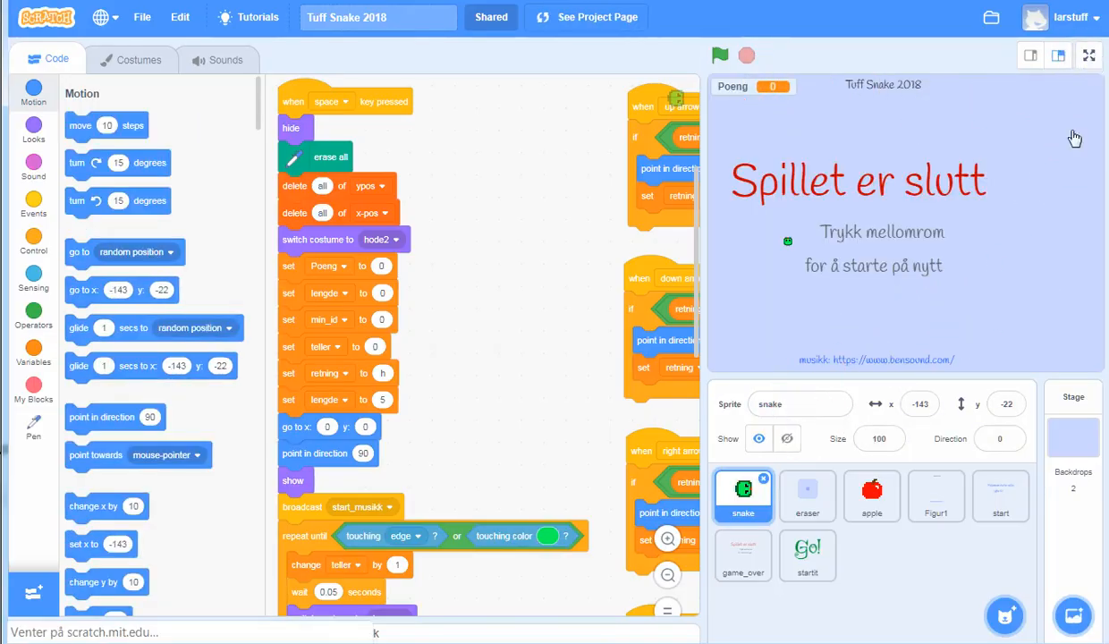
Step: Play Tuff Snake 2018 full screen to 10 points, then restart with space
click(1089, 55)
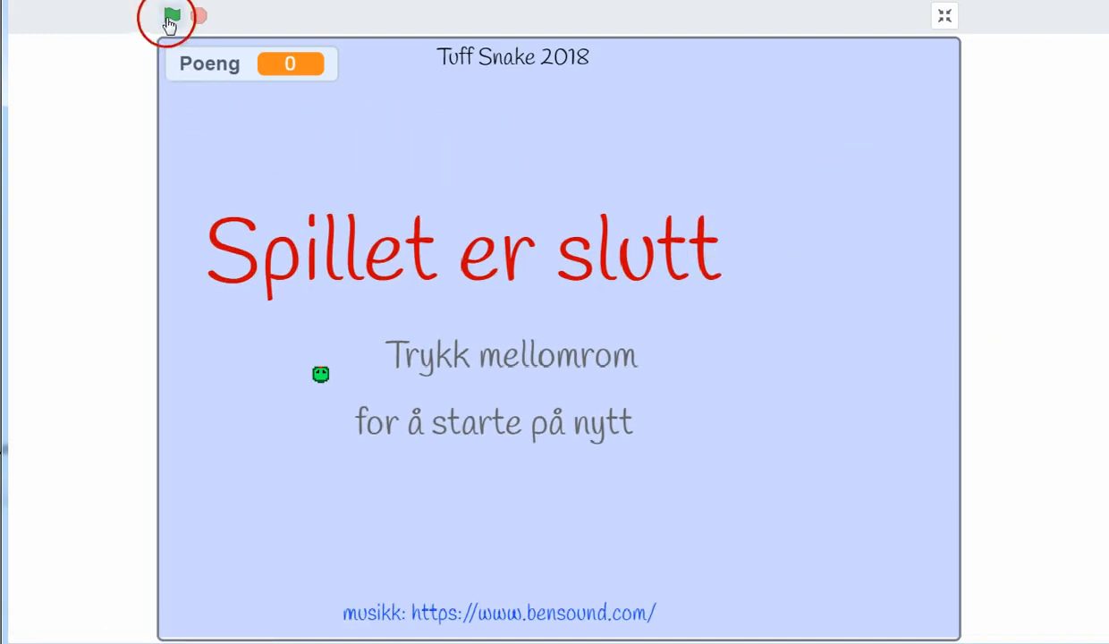
click(170, 16)
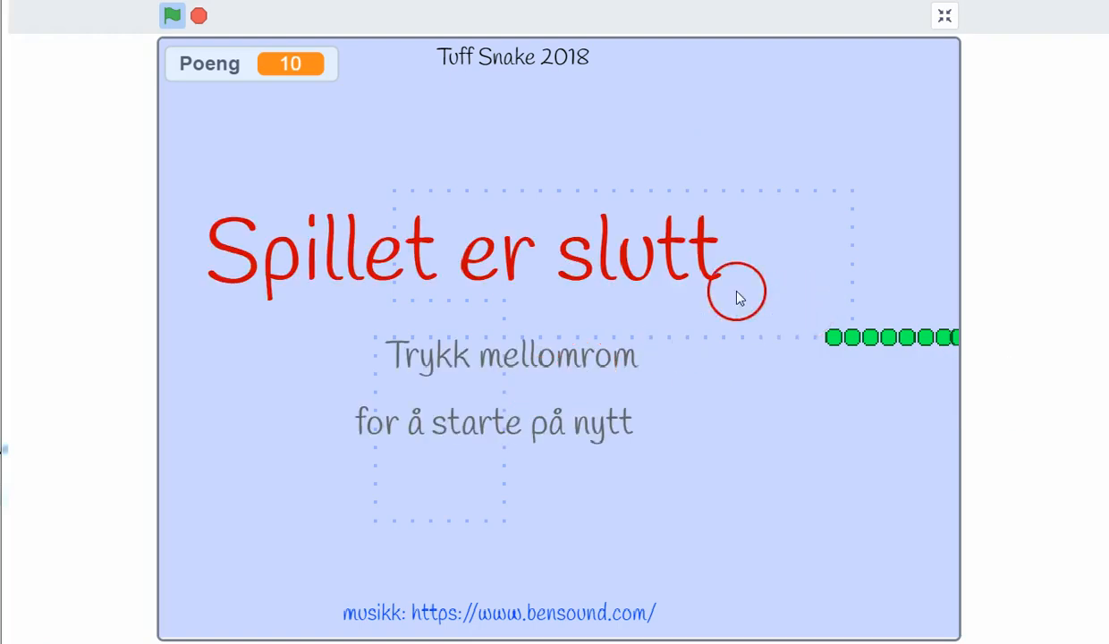
key(space)
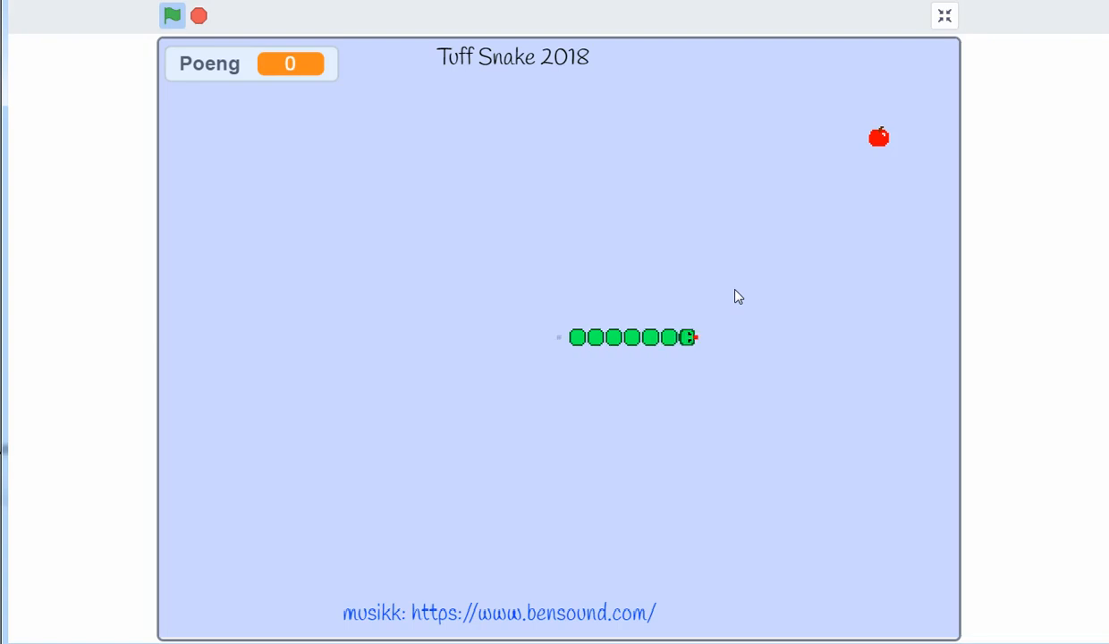